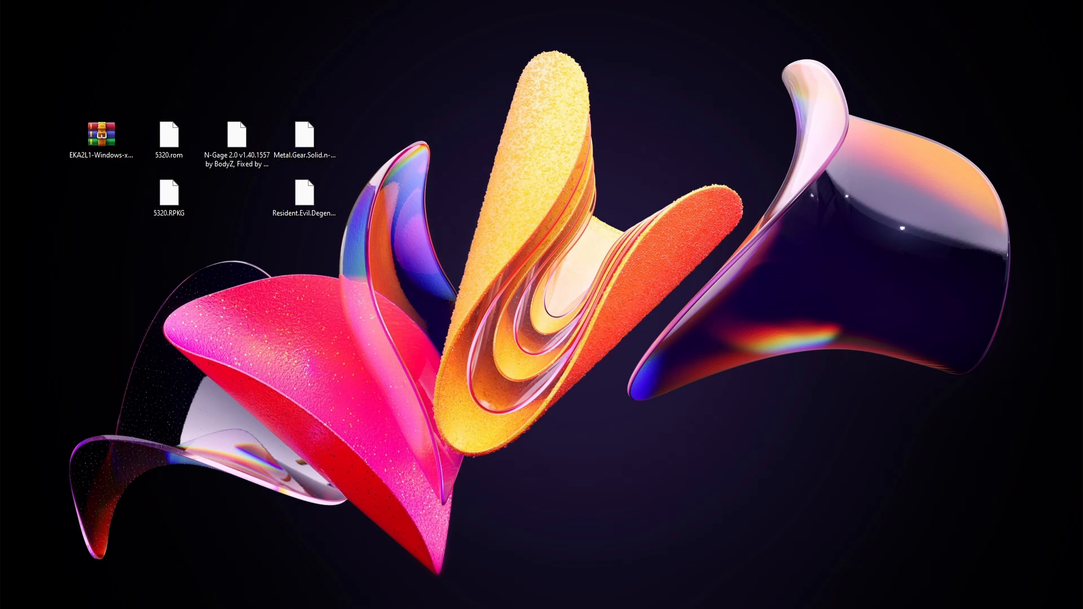
Step: Point out the 5320 ROM/RPKG, N-Gage 2.0 and game files, then open Automatic CI builds
{"action": "left_click", "coordinate": [100, 131]}
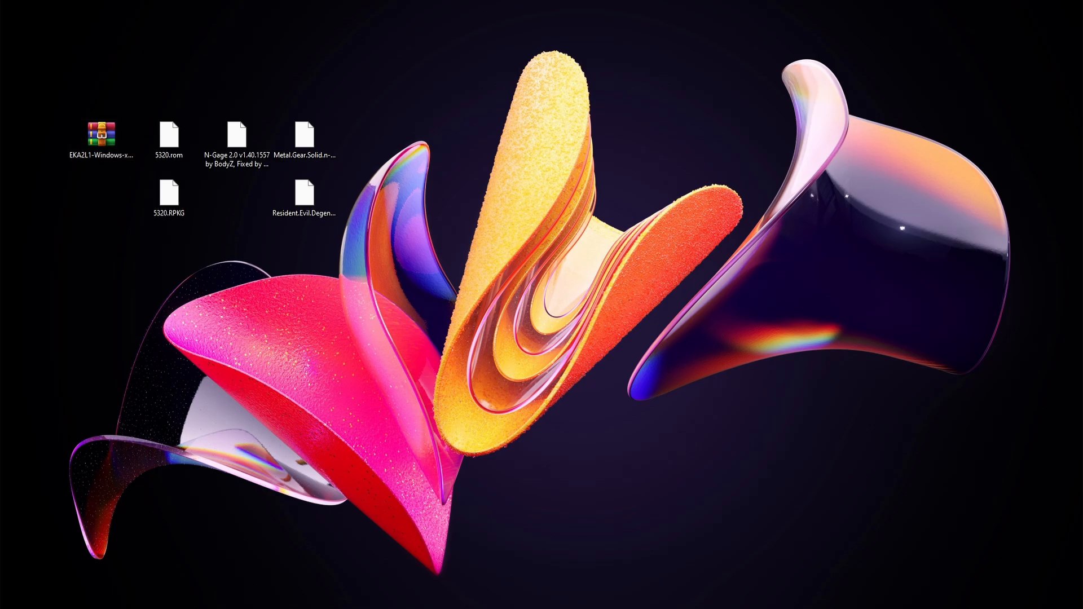
{"action": "left_click", "coordinate": [170, 193]}
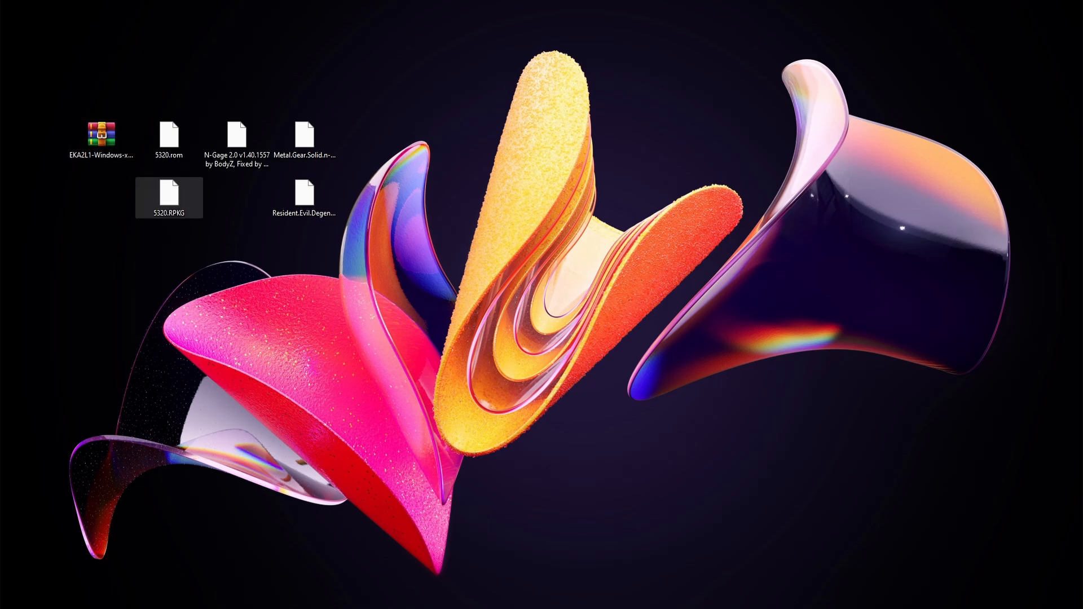
{"action": "left_click", "coordinate": [170, 135]}
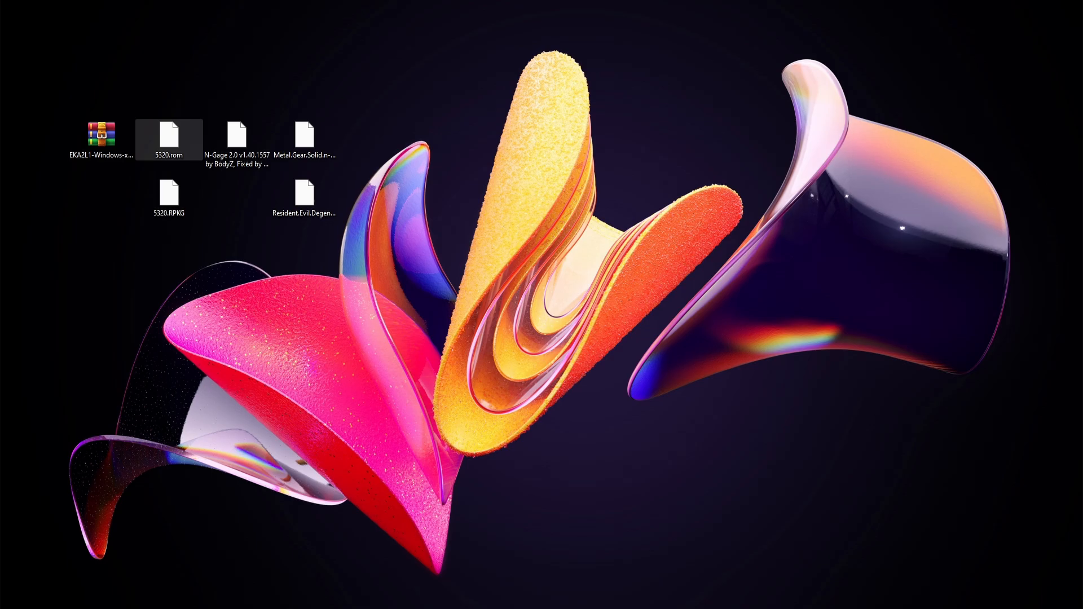
{"action": "left_click", "coordinate": [241, 132]}
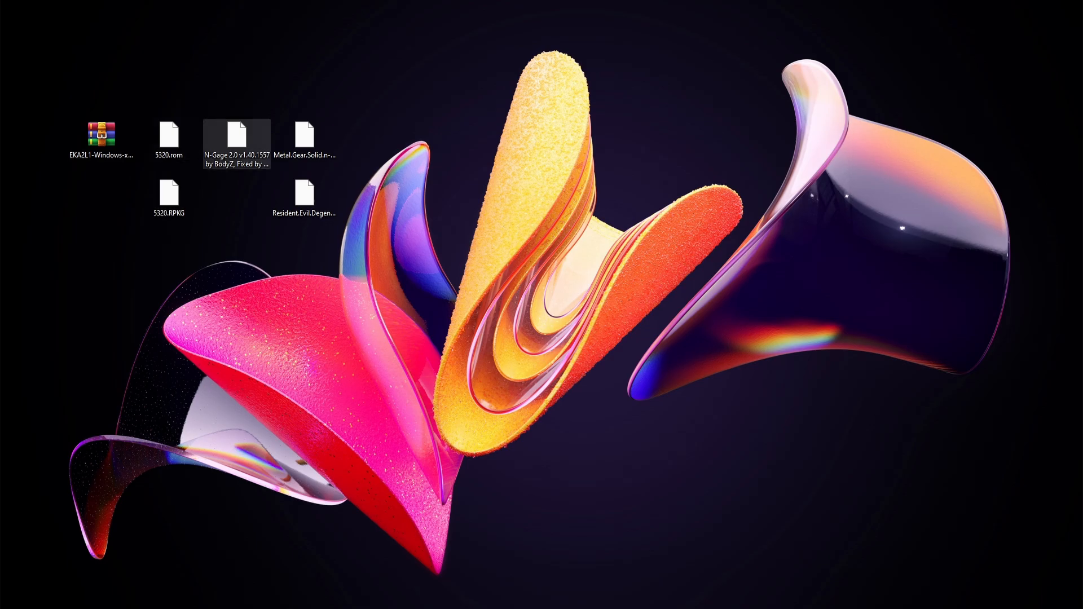
{"action": "left_click", "coordinate": [308, 132]}
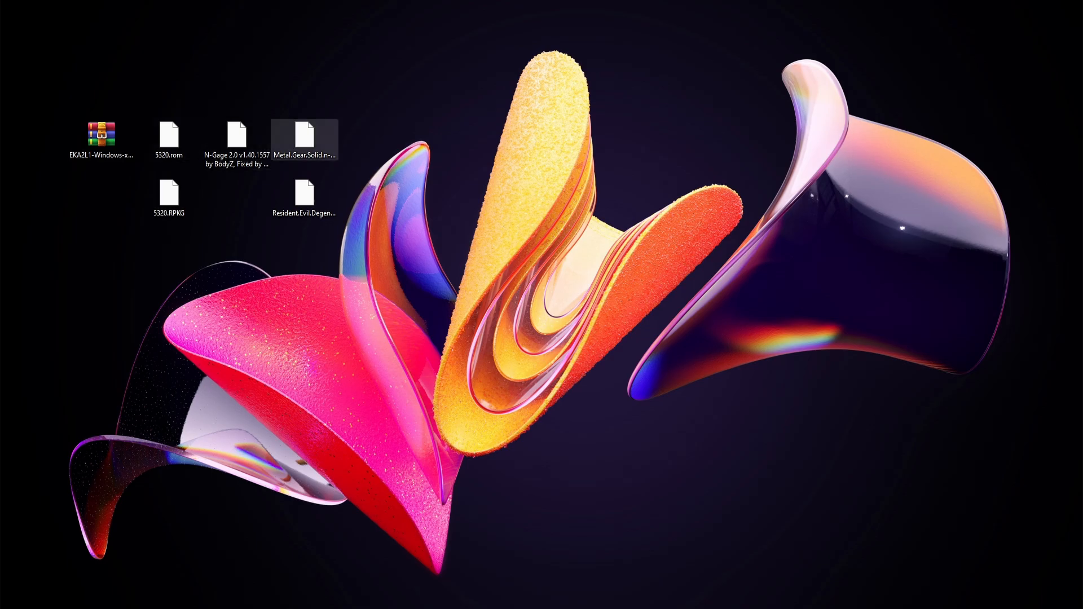
{"action": "left_click", "coordinate": [305, 193]}
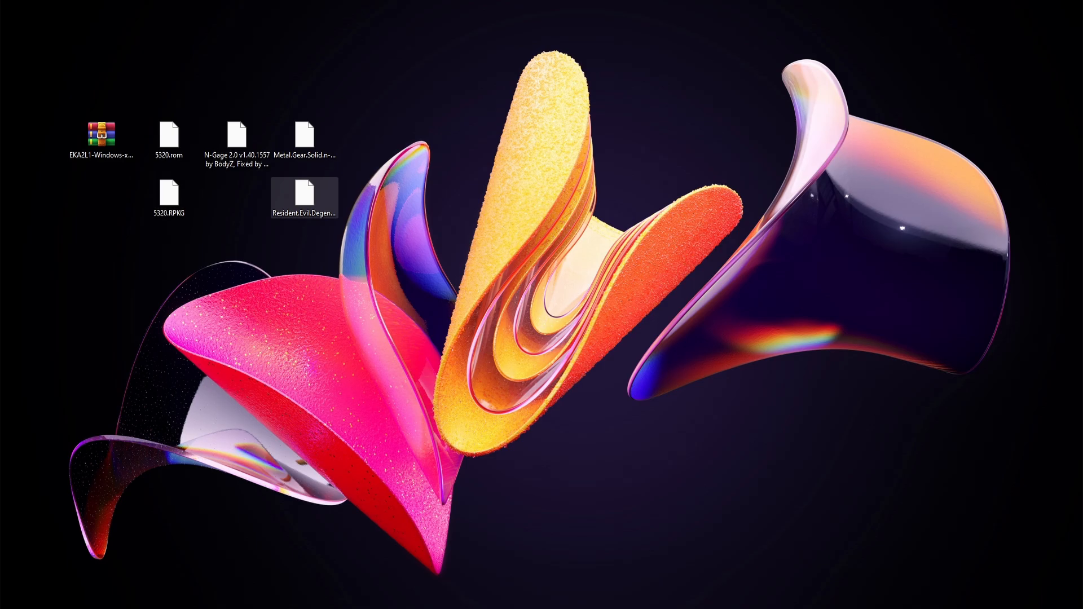
{"action": "left_click", "coordinate": [101, 133]}
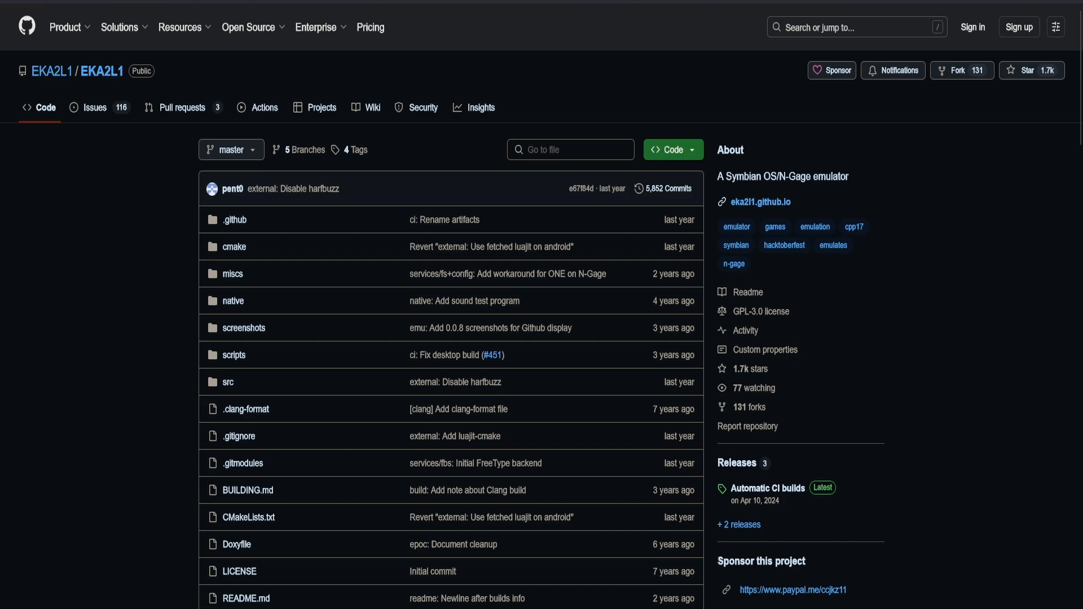
{"action": "left_click", "coordinate": [769, 487]}
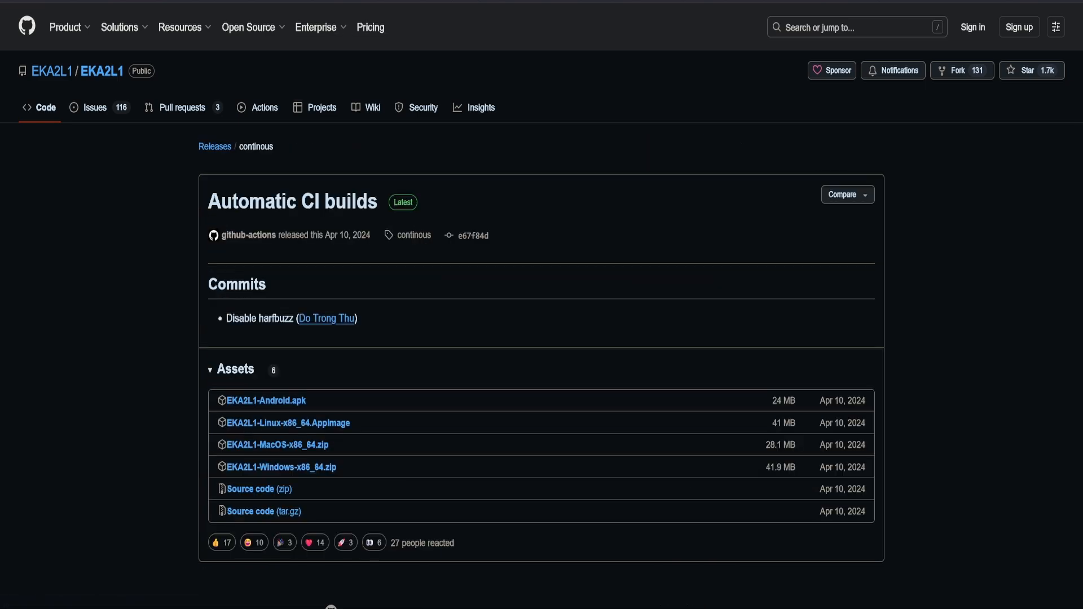
{"action": "mouse_move", "coordinate": [280, 467]}
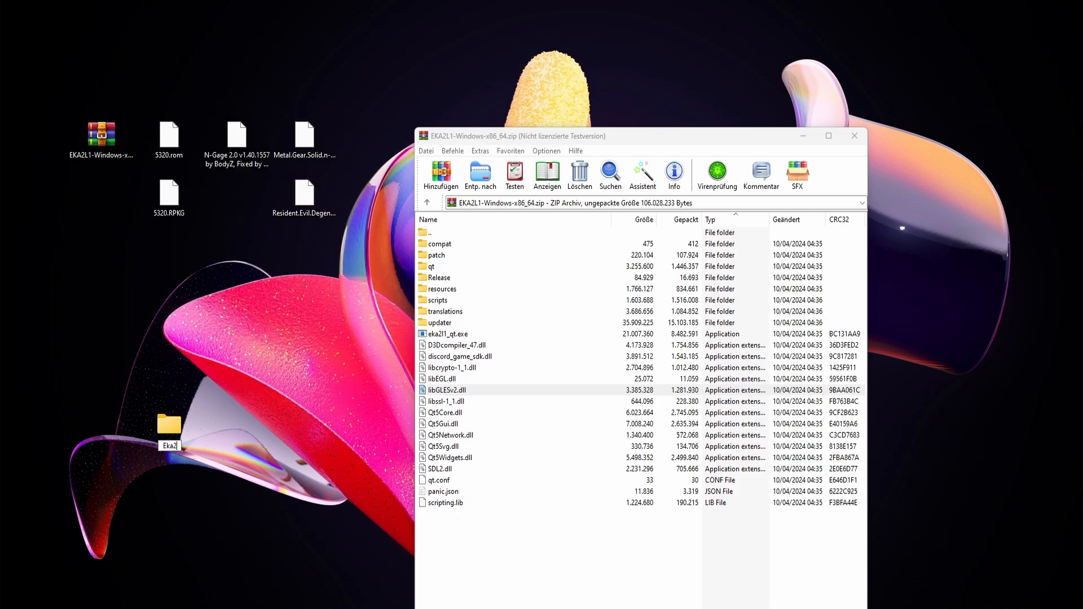
Step: Send eka2l1_qt.exe to the desktop as a shortcut and launch the emulator from it
{"action": "double_click", "coordinate": [169, 425]}
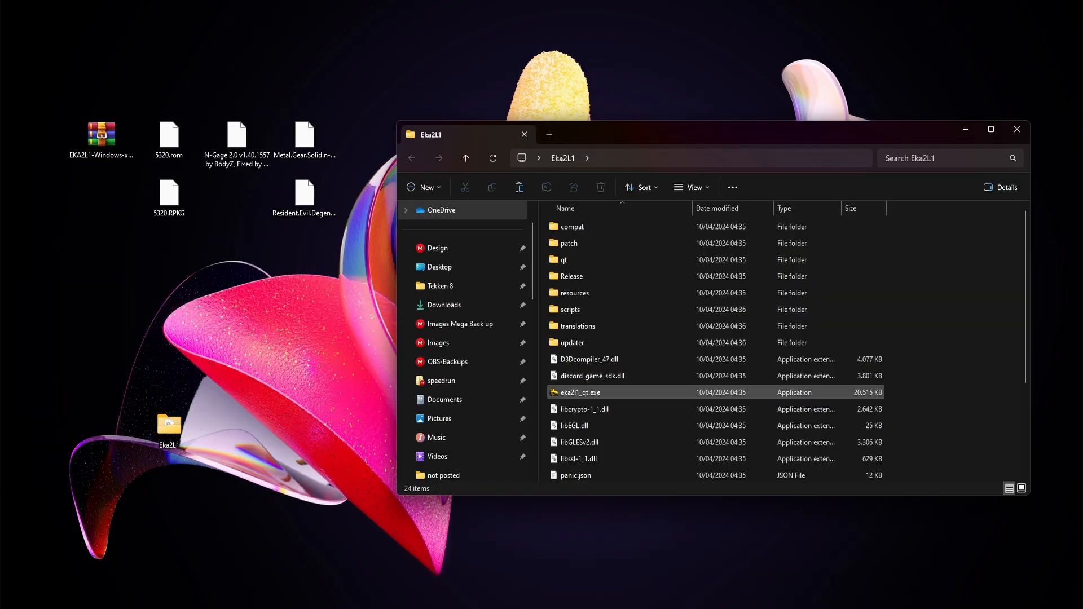
{"action": "left_click", "coordinate": [579, 393]}
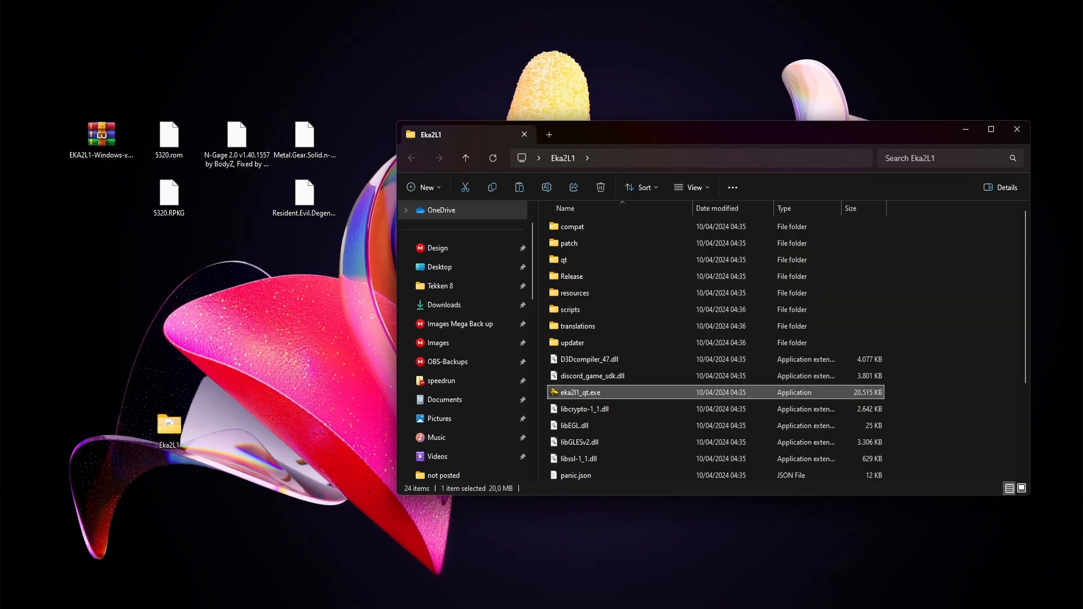
{"action": "right_click", "coordinate": [579, 393]}
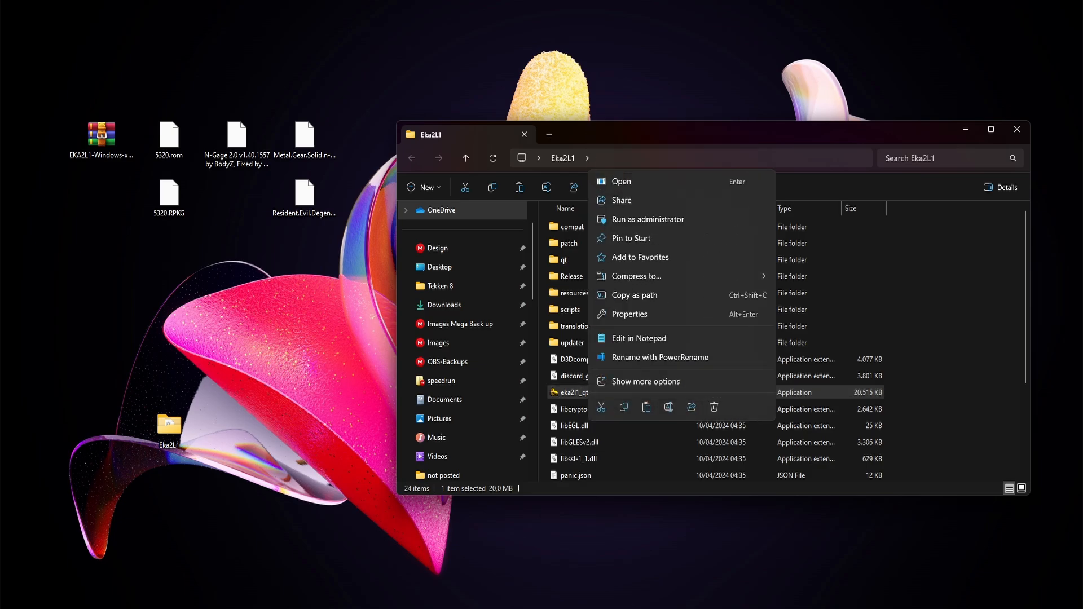
{"action": "left_click", "coordinate": [644, 381]}
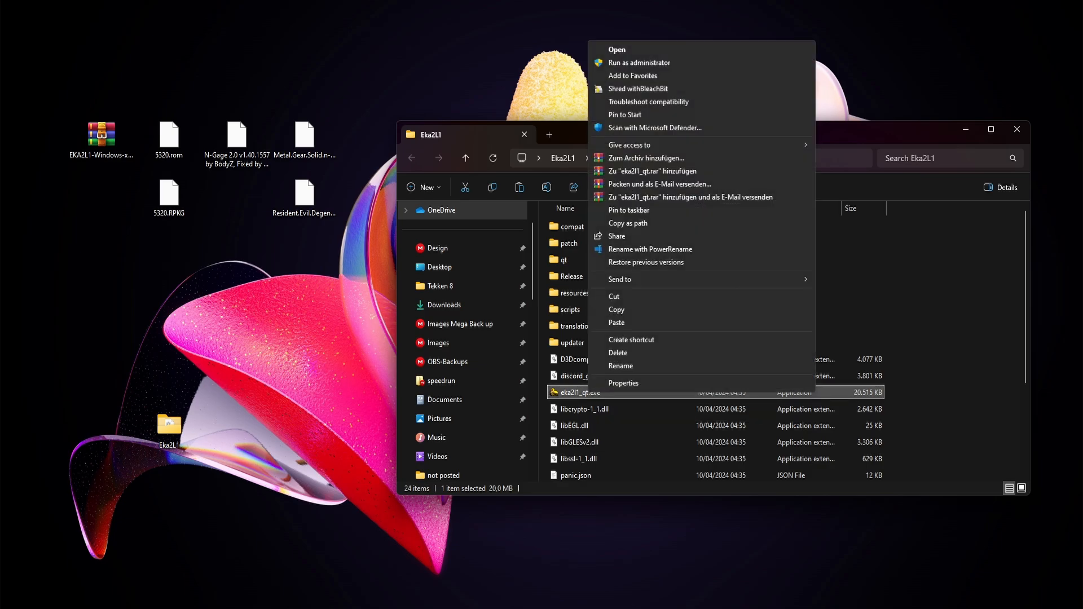
{"action": "left_click", "coordinate": [631, 339]}
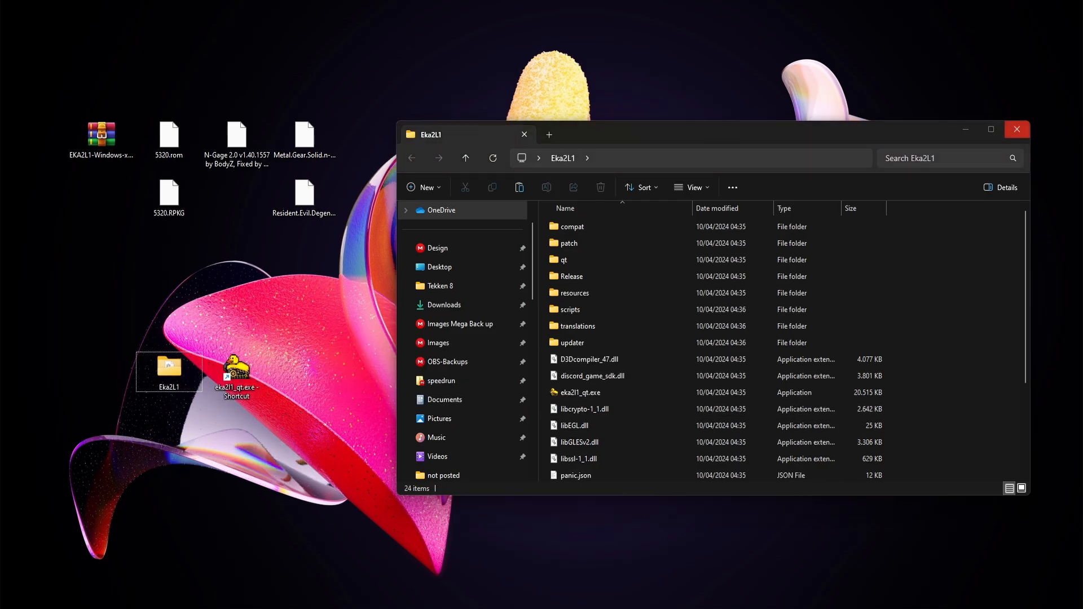
{"action": "double_click", "coordinate": [236, 370]}
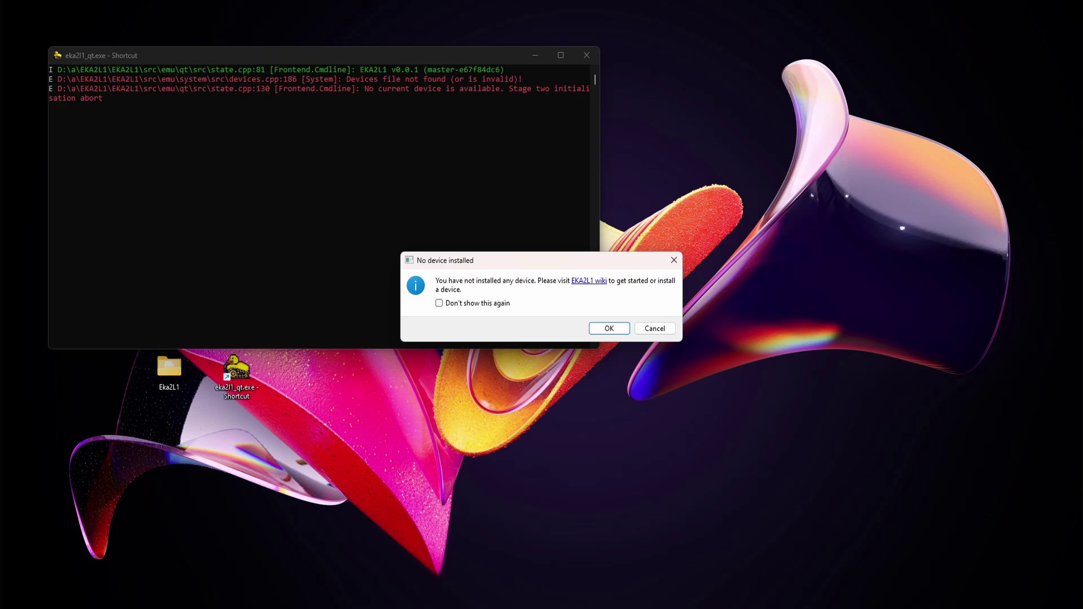
Step: Dismiss the 'No device installed' warning with OK
{"action": "left_click", "coordinate": [608, 329]}
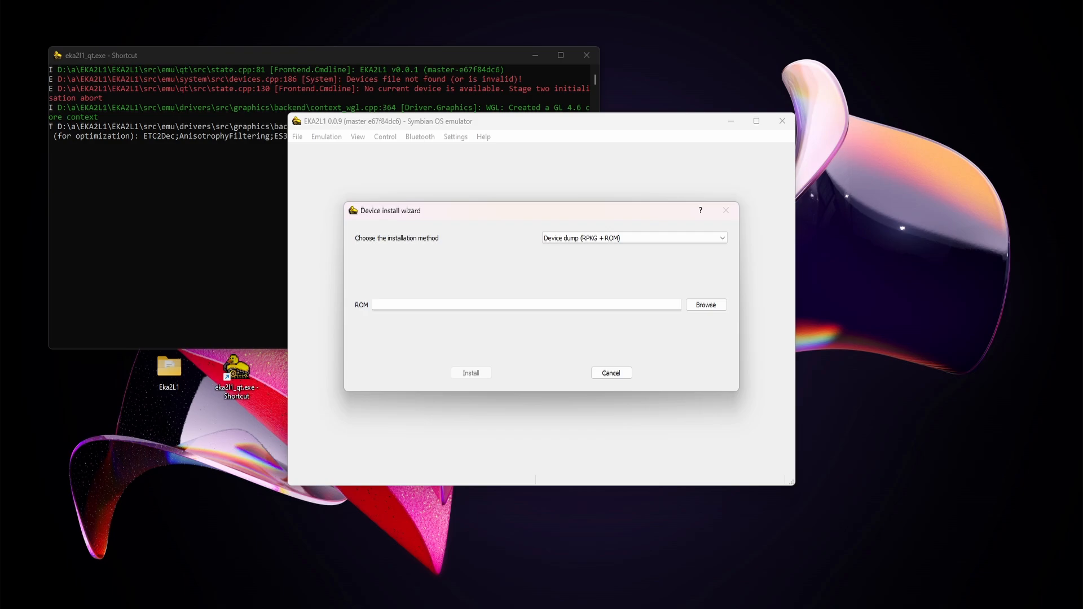
Step: Install the device via the RPKG + ROM method using 5320.rom and 5320.RPKG
{"action": "left_click", "coordinate": [633, 237]}
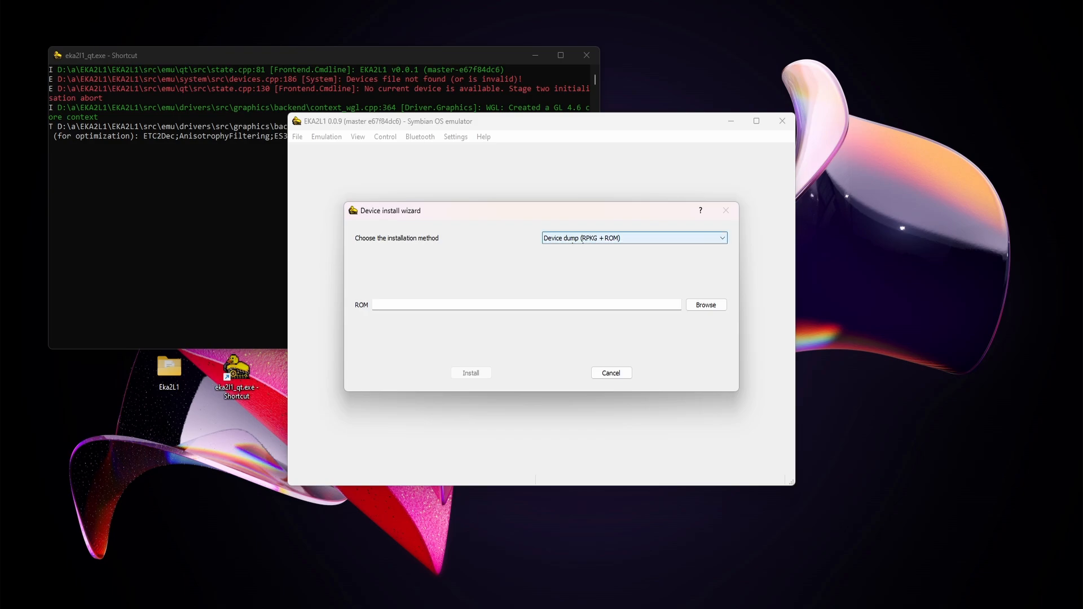
{"action": "left_click", "coordinate": [633, 238]}
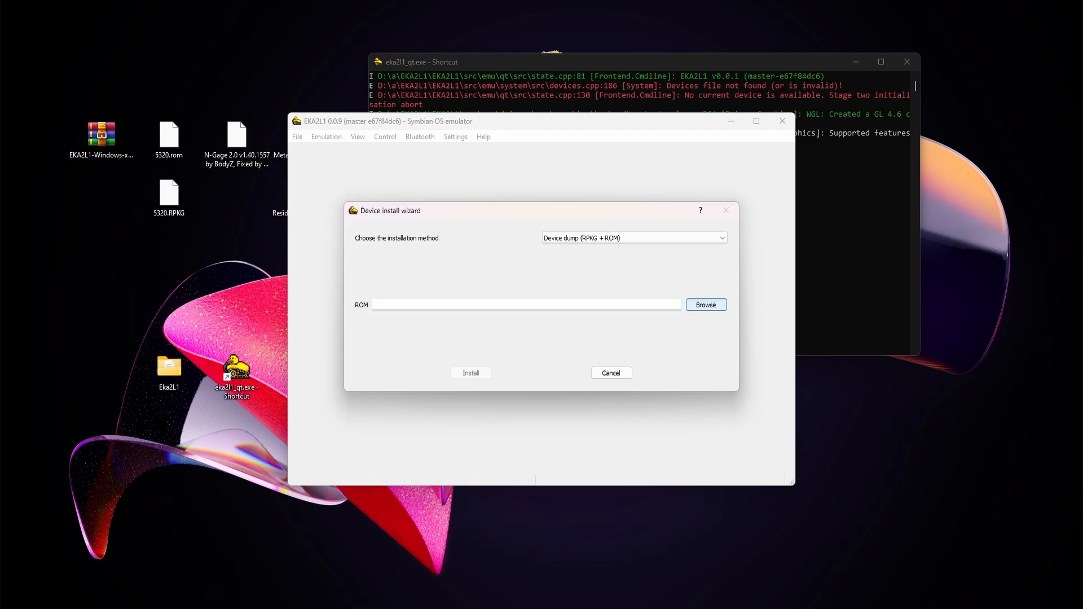
{"action": "left_click", "coordinate": [705, 304]}
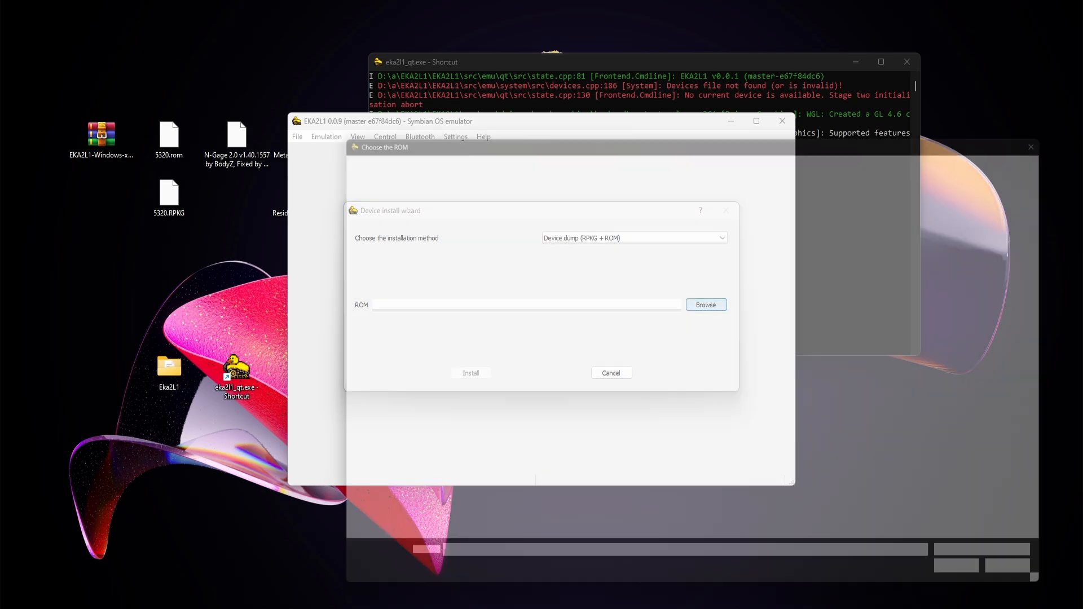
{"action": "left_click", "coordinate": [705, 305]}
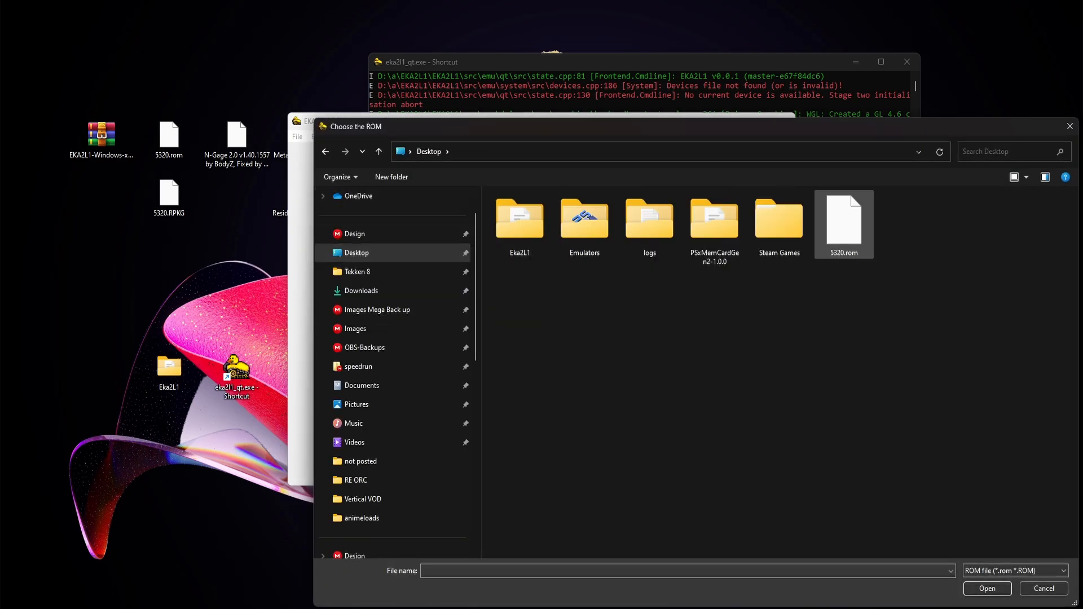
{"action": "left_click", "coordinate": [985, 589]}
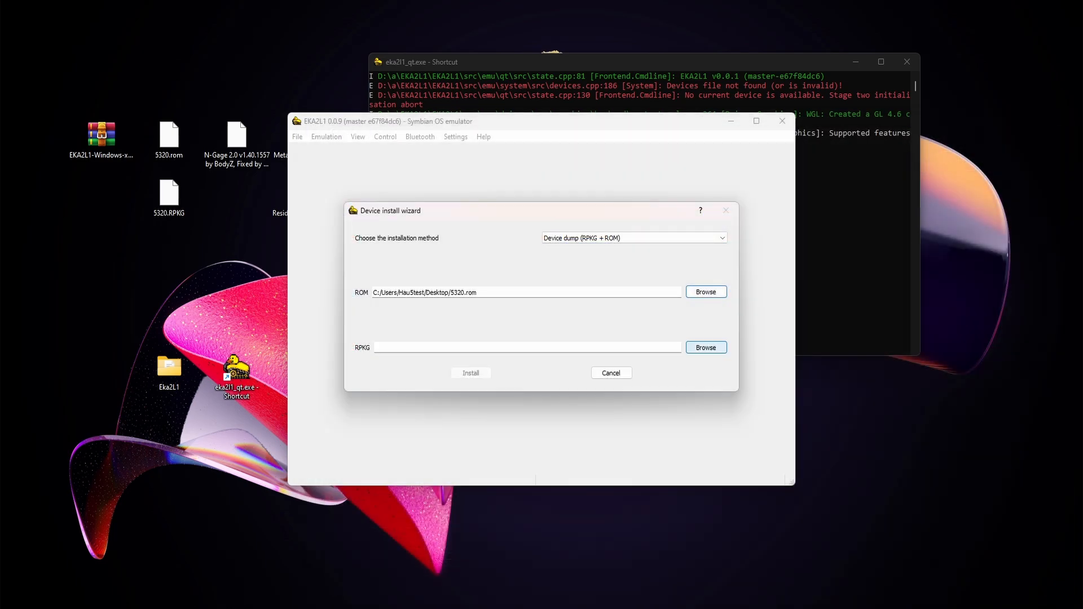
{"action": "left_click", "coordinate": [705, 347]}
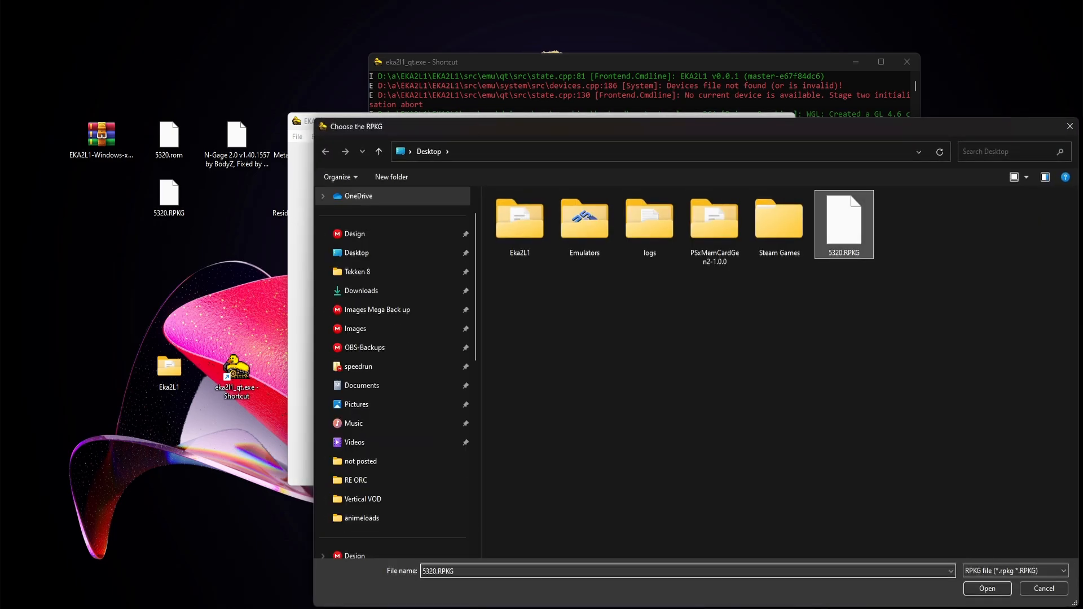
{"action": "left_click", "coordinate": [985, 588]}
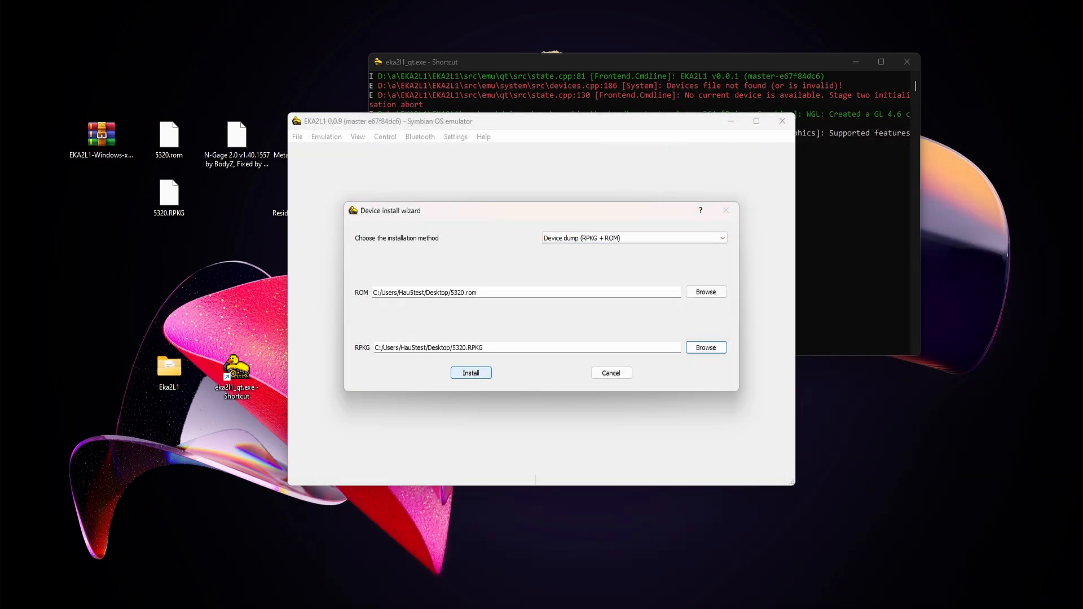
{"action": "left_click", "coordinate": [470, 373]}
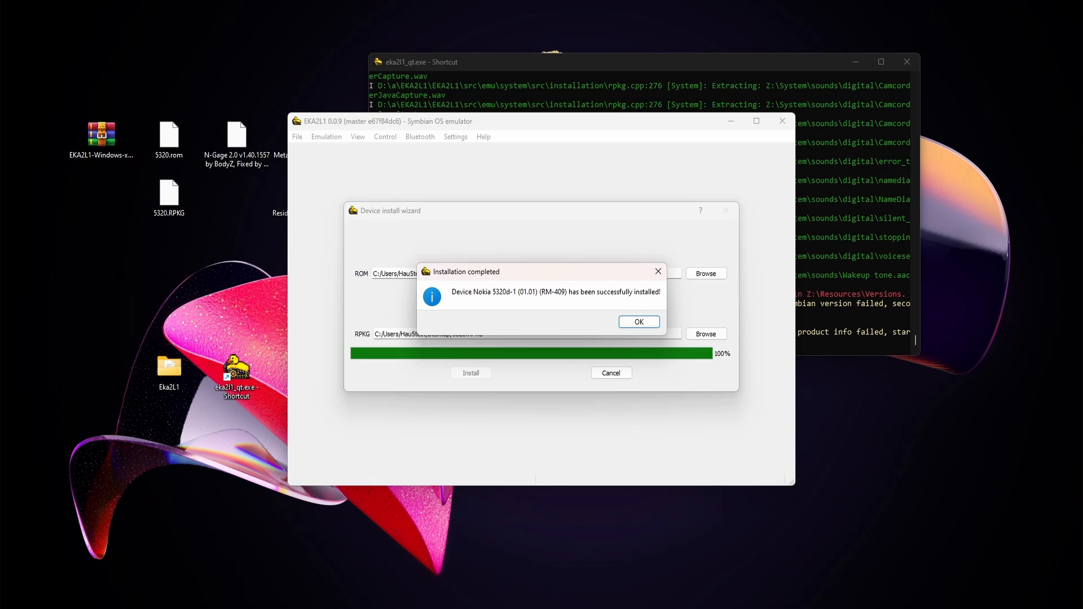
{"action": "left_click", "coordinate": [638, 322]}
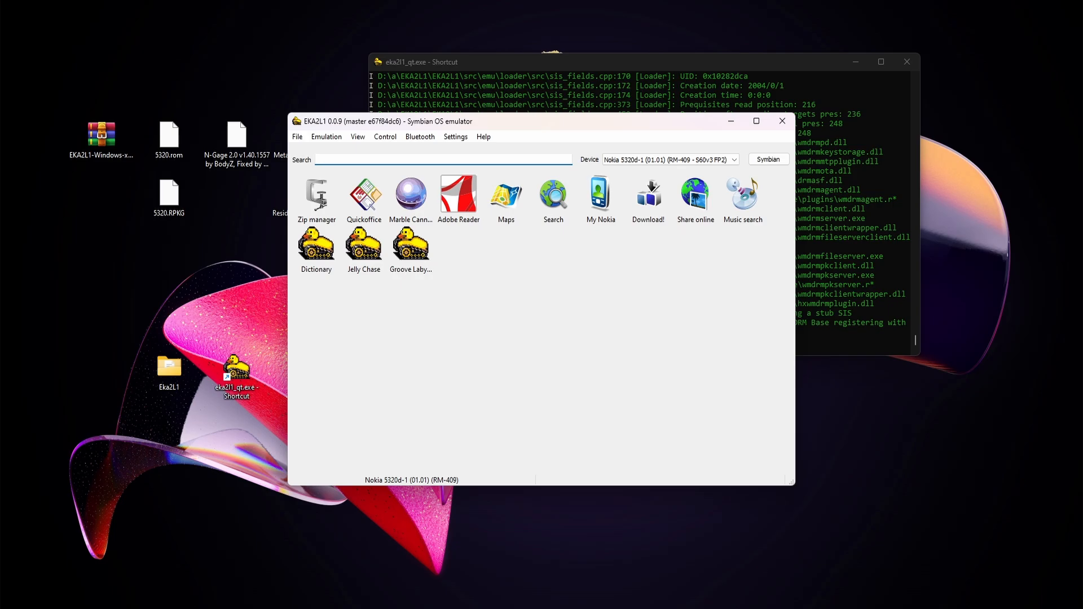
Step: Install the N-Gage 2.0 package through File > Install and close its welcome screen
{"action": "left_click", "coordinate": [443, 159]}
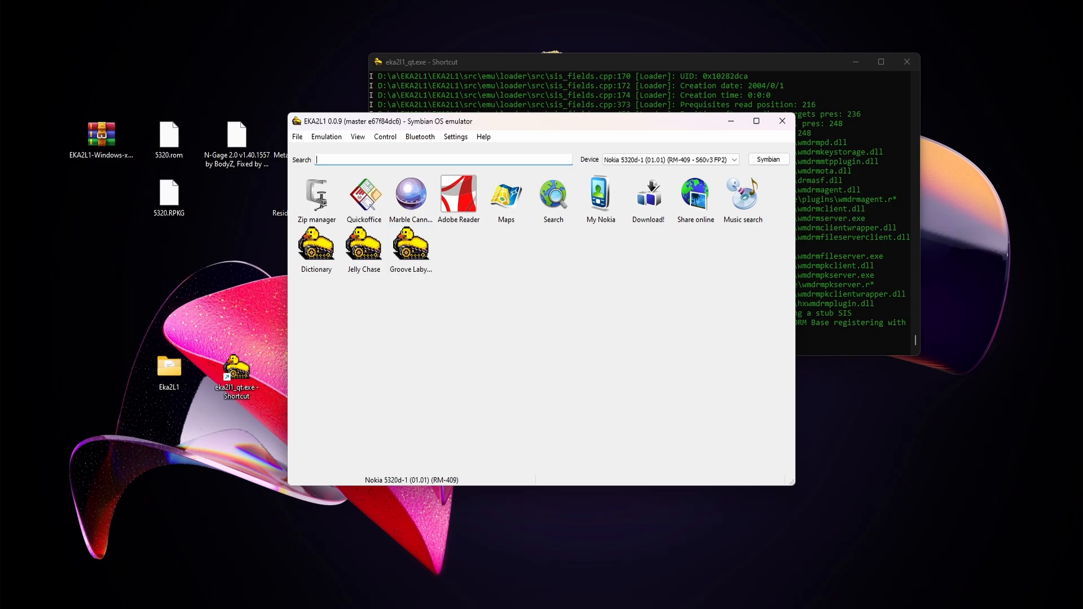
{"action": "left_click", "coordinate": [296, 136]}
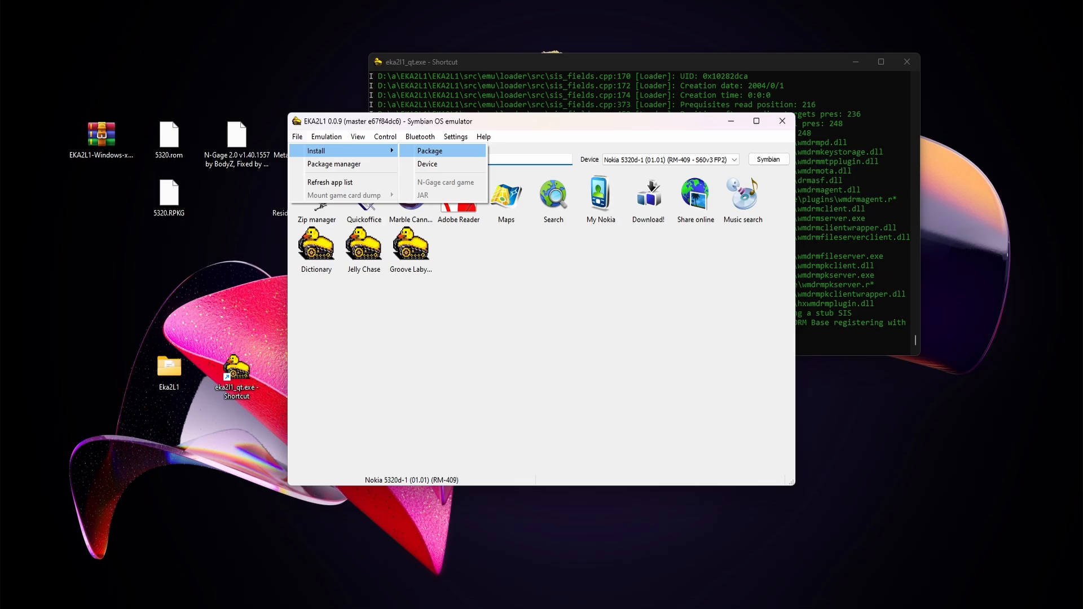
{"action": "left_click", "coordinate": [429, 151]}
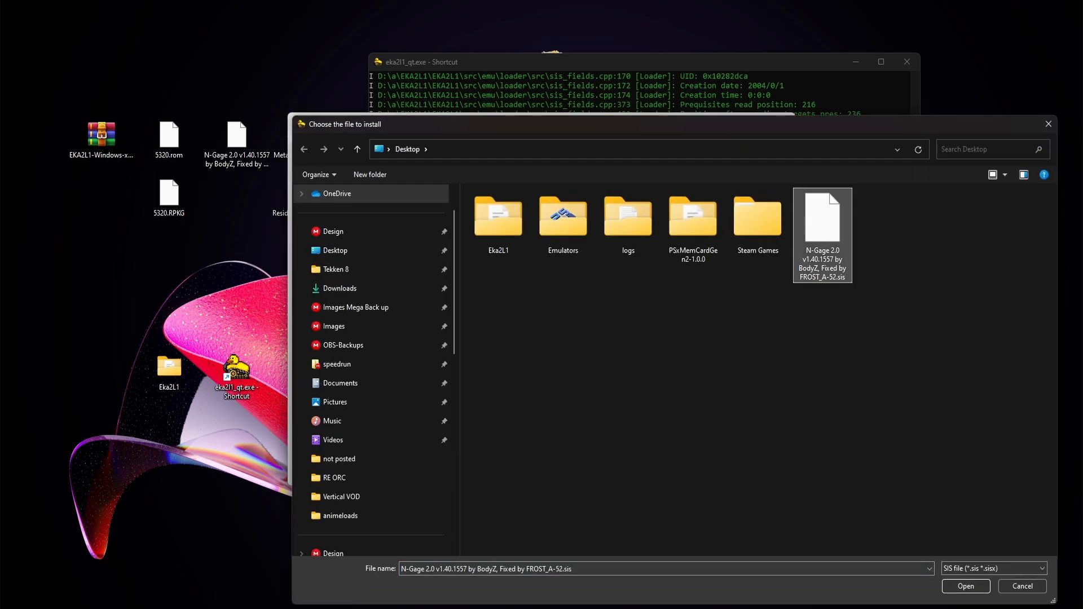
{"action": "left_click", "coordinate": [965, 586]}
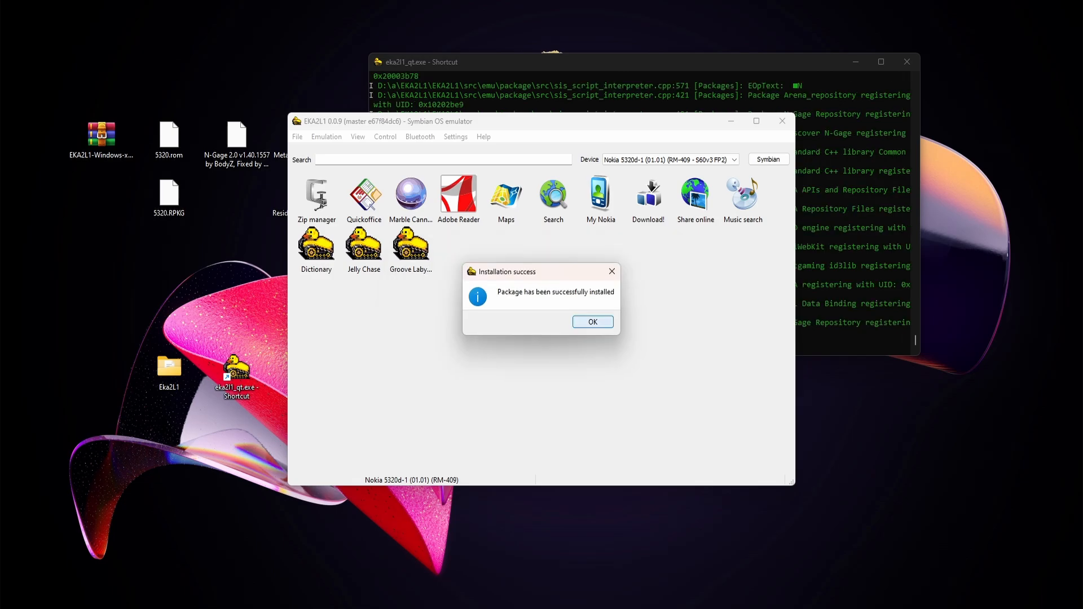
{"action": "left_click", "coordinate": [592, 321]}
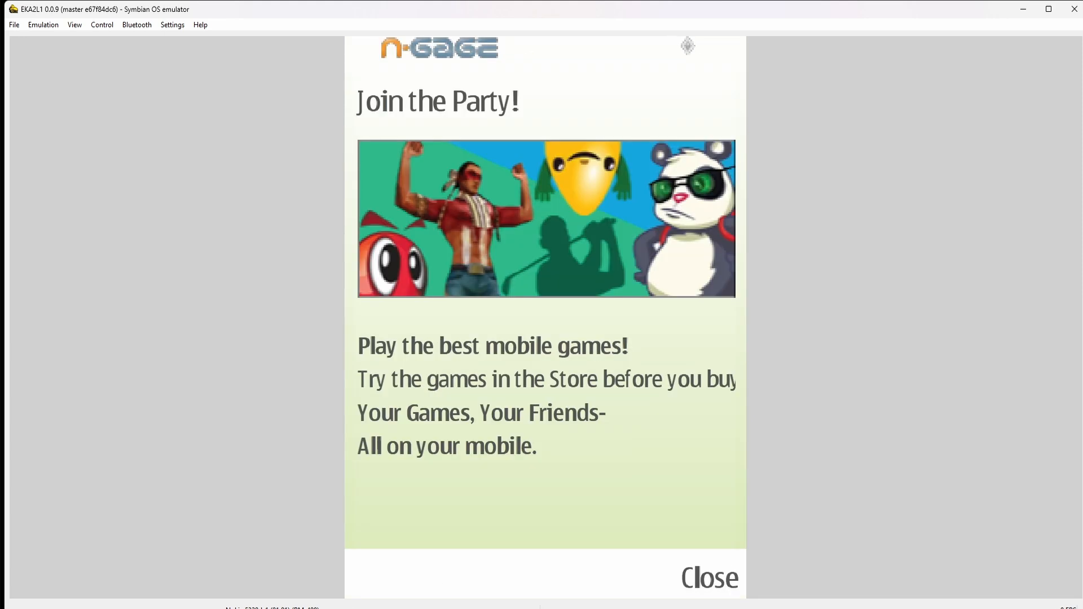
{"action": "left_click", "coordinate": [708, 577]}
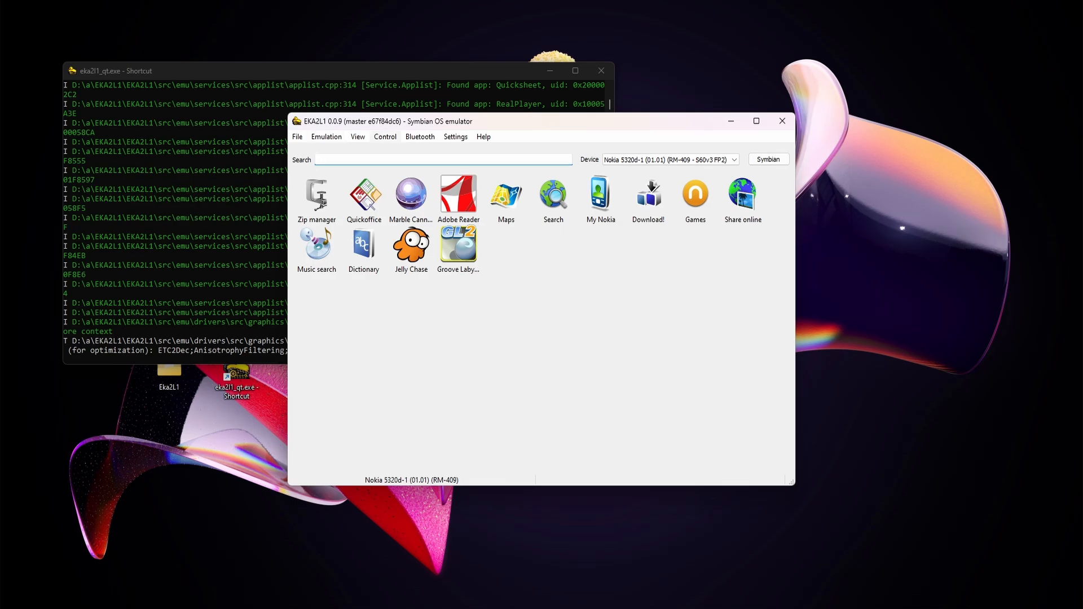
Step: Open the button mapping editor and check the existing controller profiles
{"action": "left_click", "coordinate": [385, 136]}
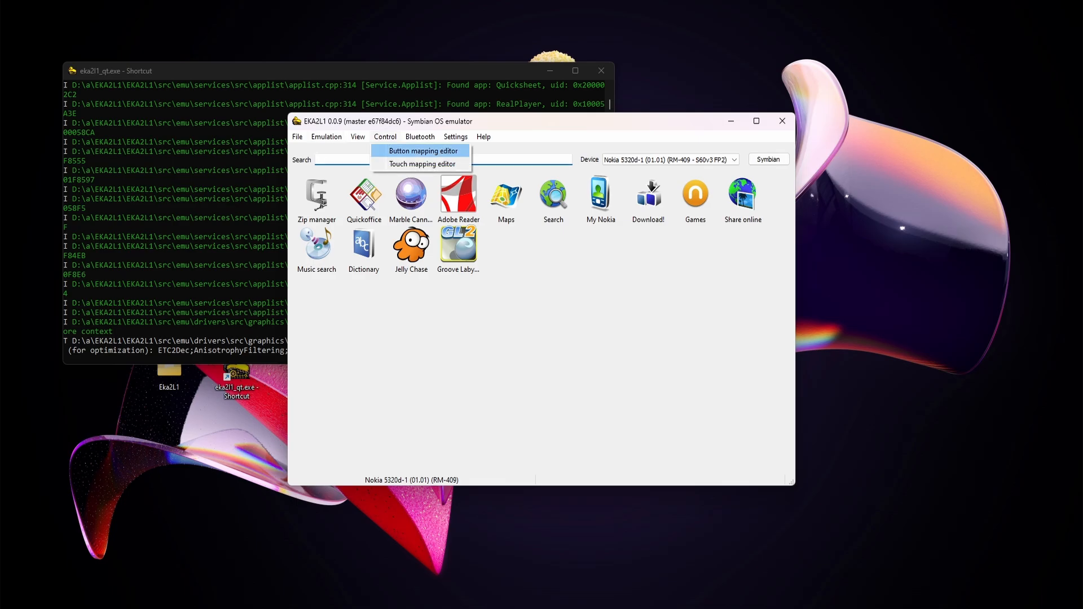
{"action": "left_click", "coordinate": [422, 151]}
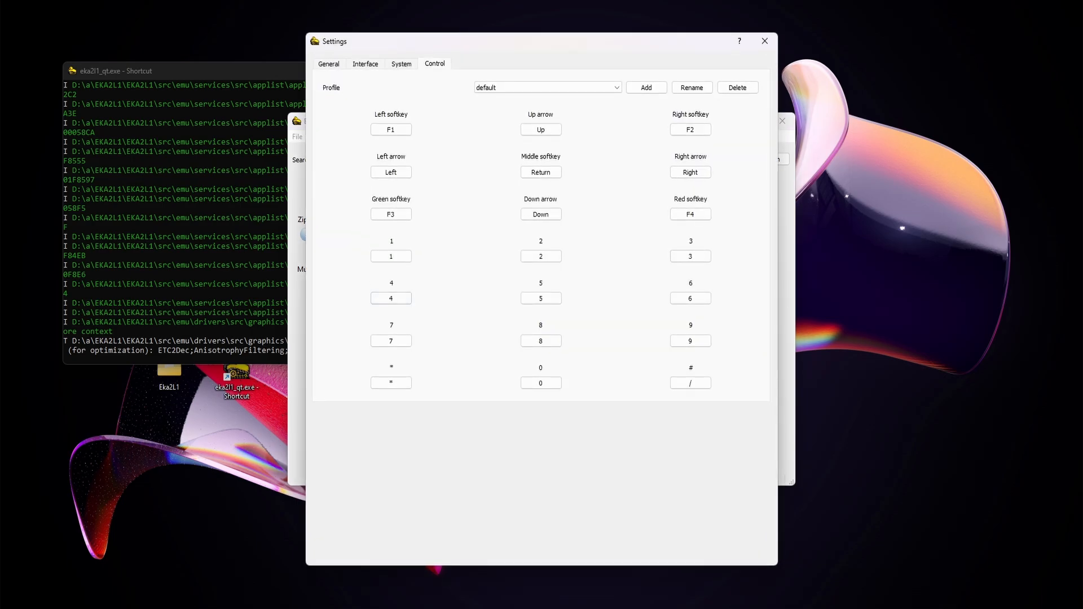
{"action": "left_click", "coordinate": [391, 383]}
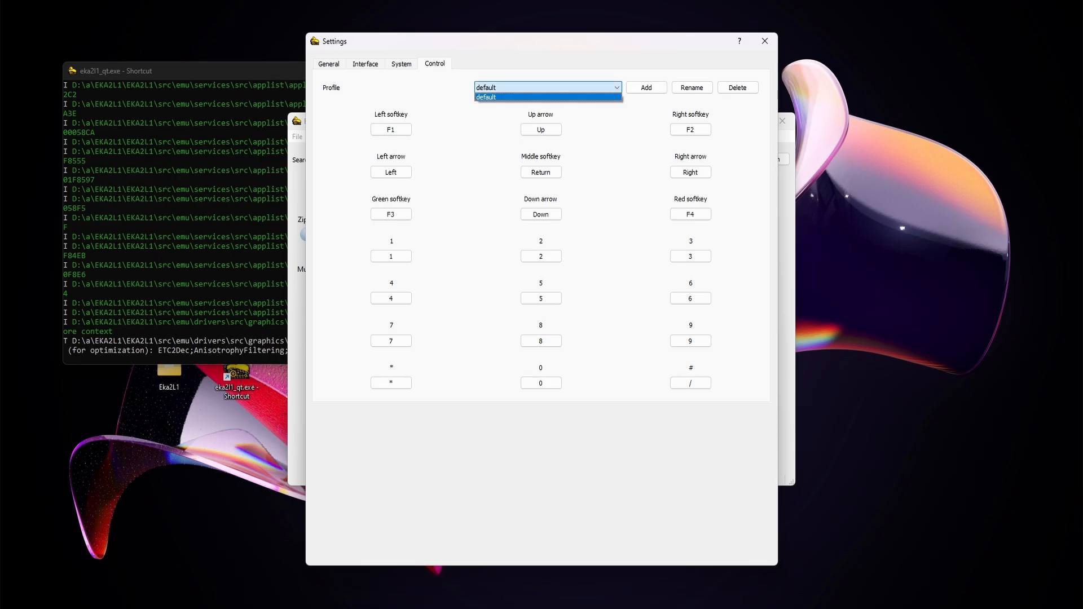
{"action": "left_click", "coordinate": [545, 87]}
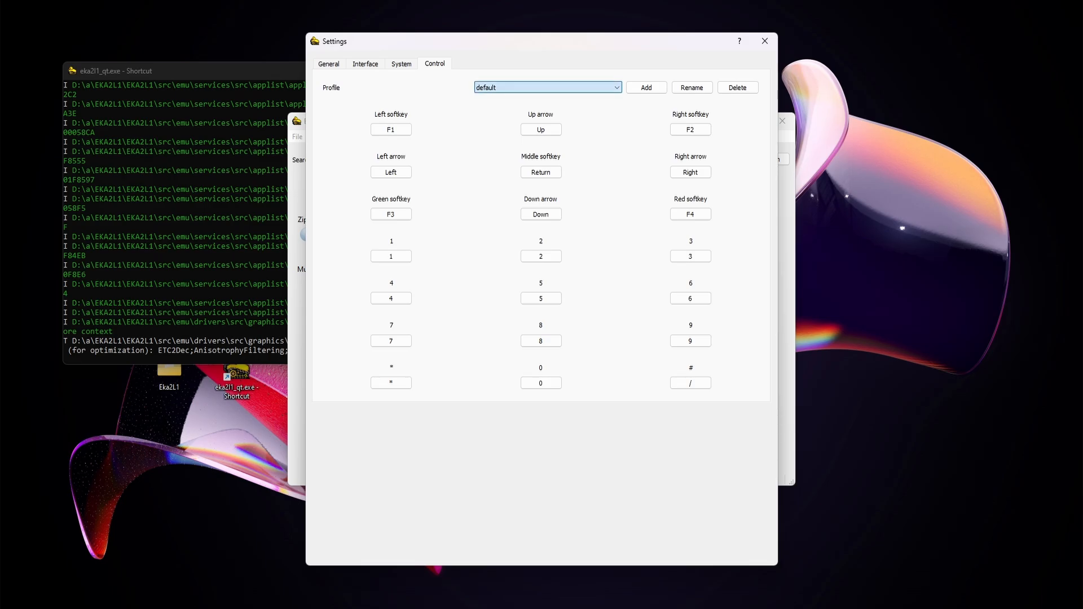
Step: Add a new controller profile named 'Xbox360'
{"action": "left_click", "coordinate": [646, 87]}
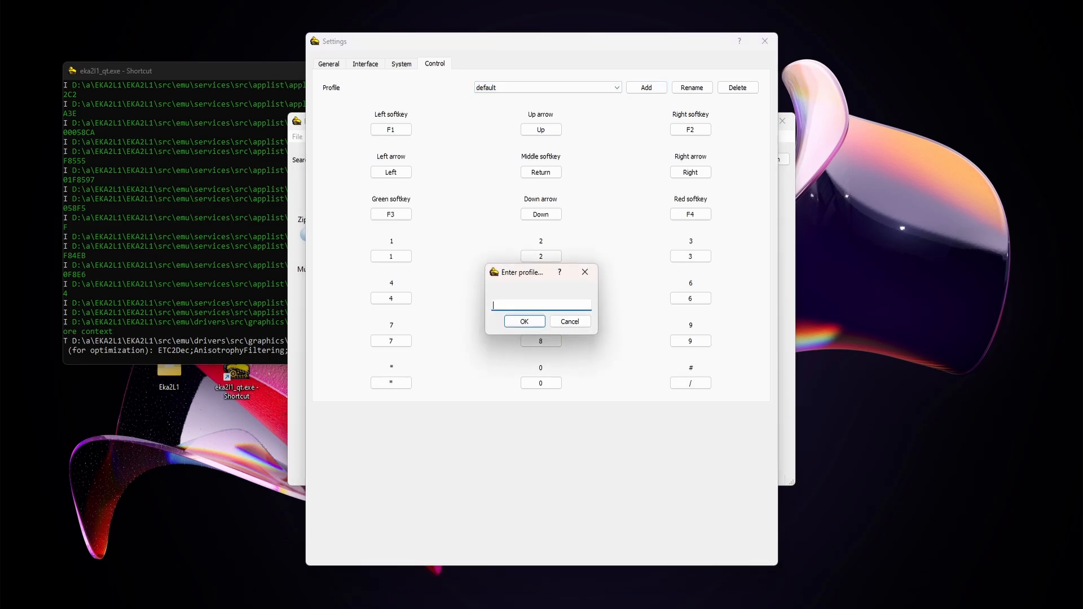
{"action": "type", "text": "Xbox"}
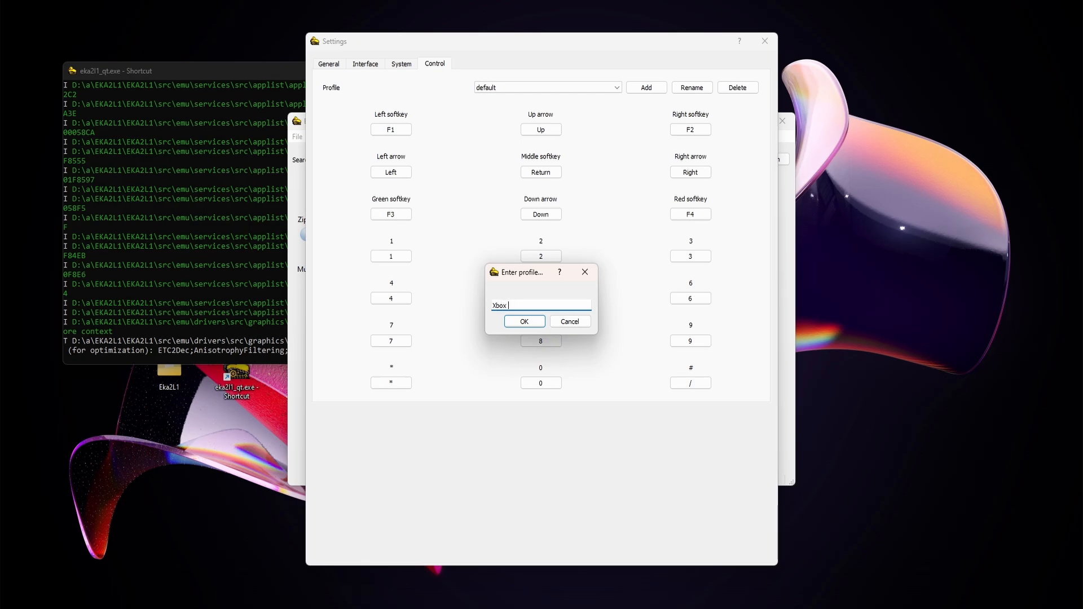
{"action": "type", "text": "360"}
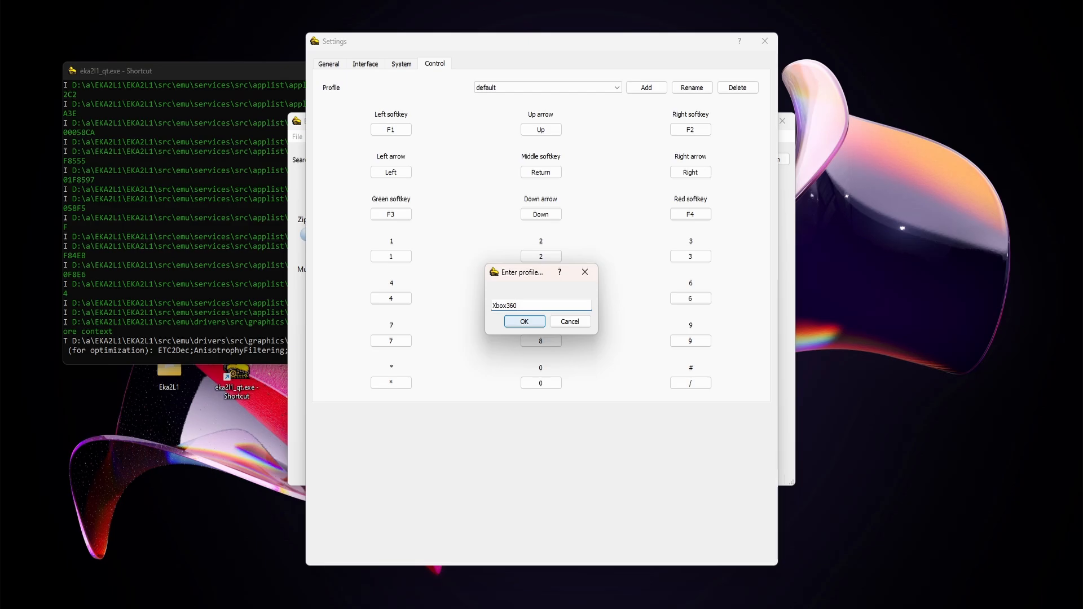
{"action": "left_click", "coordinate": [524, 321]}
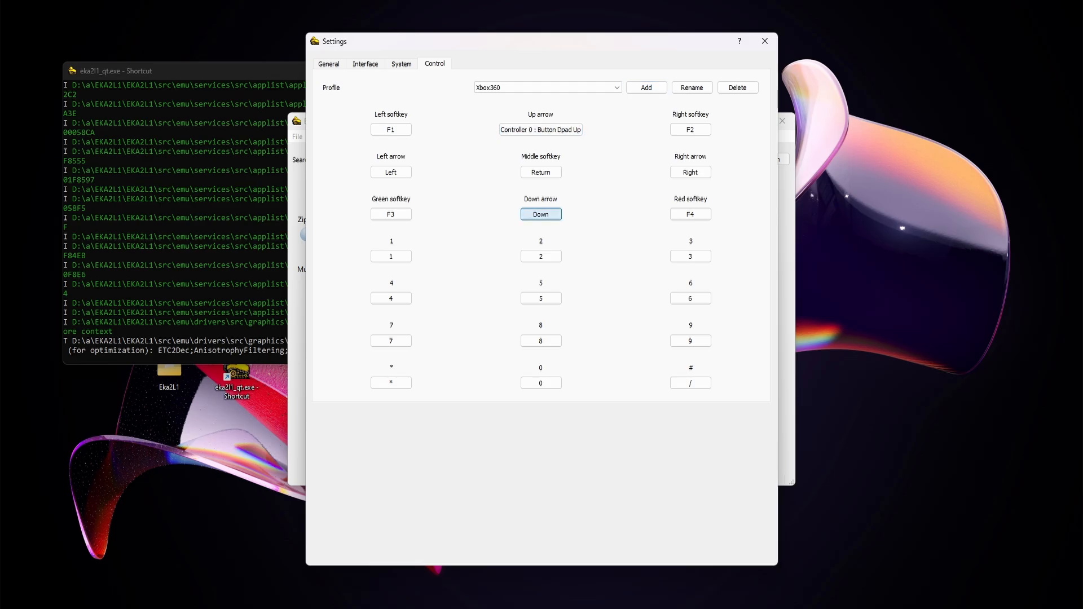
Step: Map the arrows to the D-pad and left/right/green/red softkeys to X, Y, A, B
{"action": "left_click", "coordinate": [689, 172]}
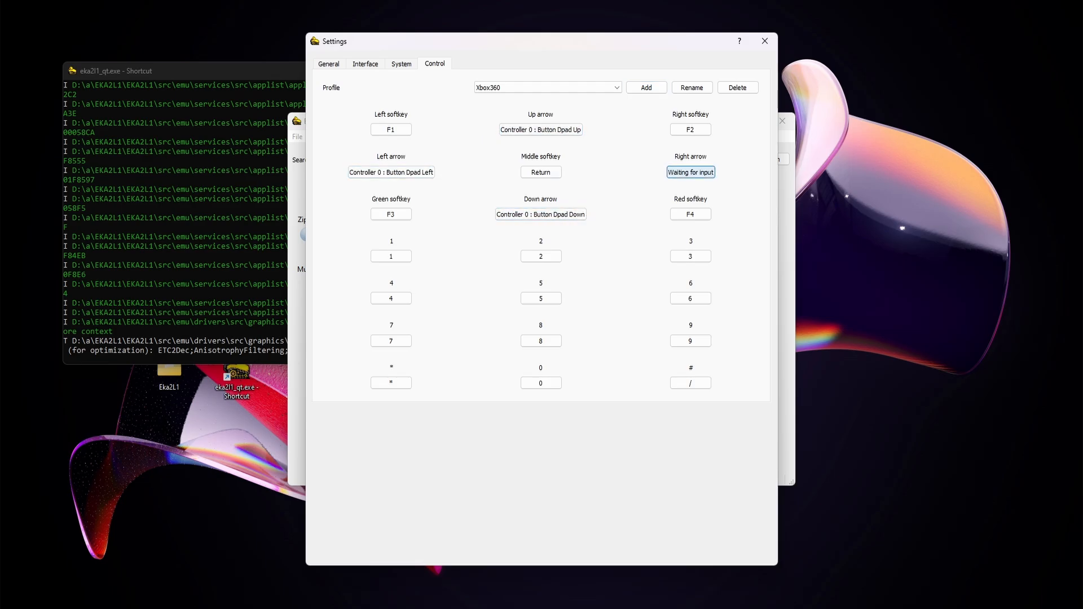
{"action": "left_click", "coordinate": [390, 129]}
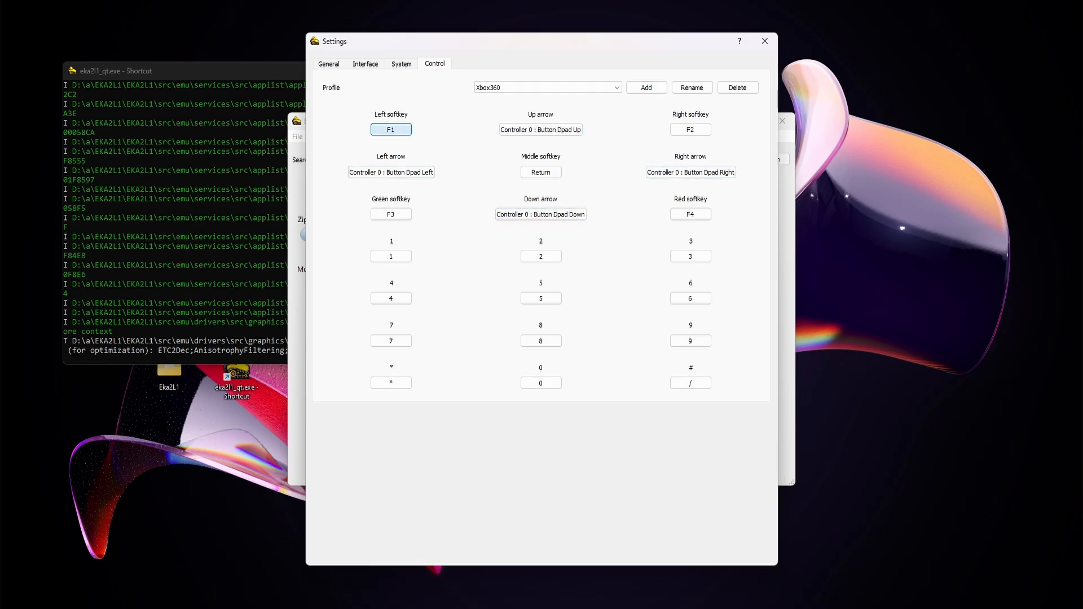
{"action": "left_click", "coordinate": [391, 130]}
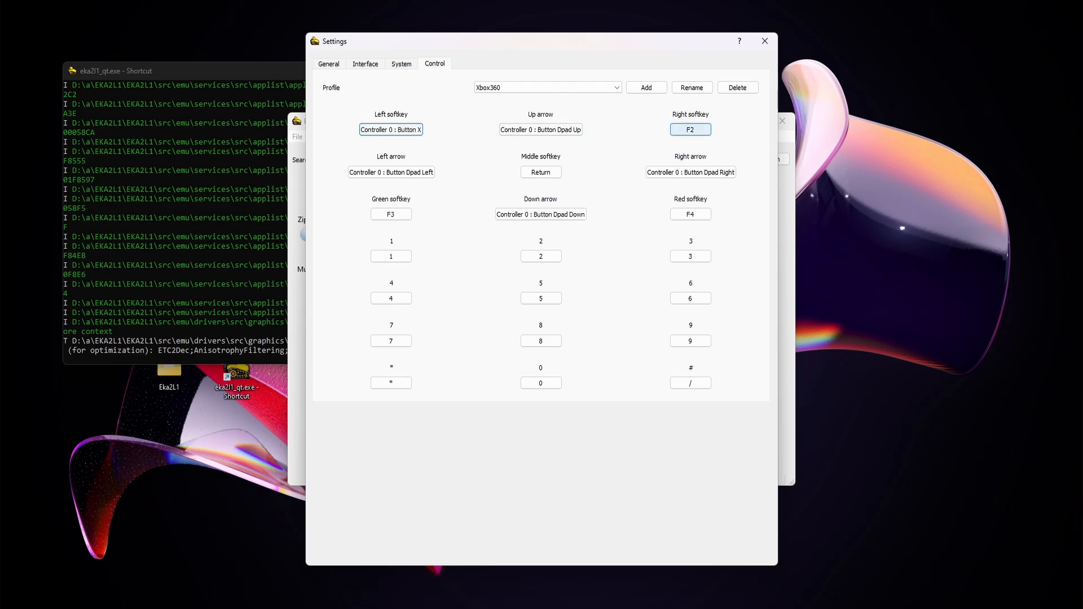
{"action": "left_click", "coordinate": [690, 129]}
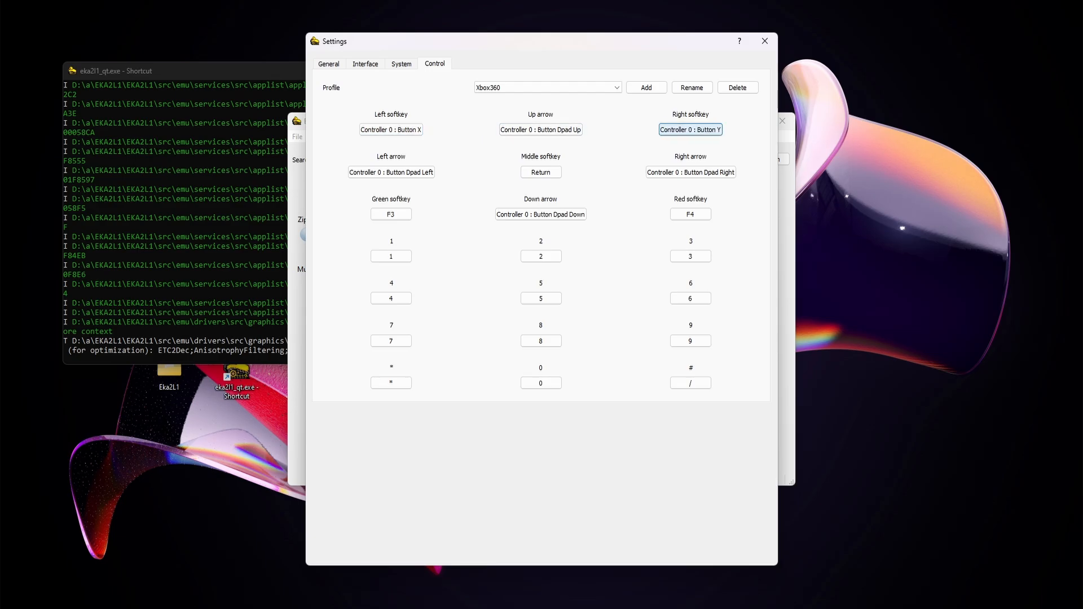
{"action": "left_click", "coordinate": [391, 214]}
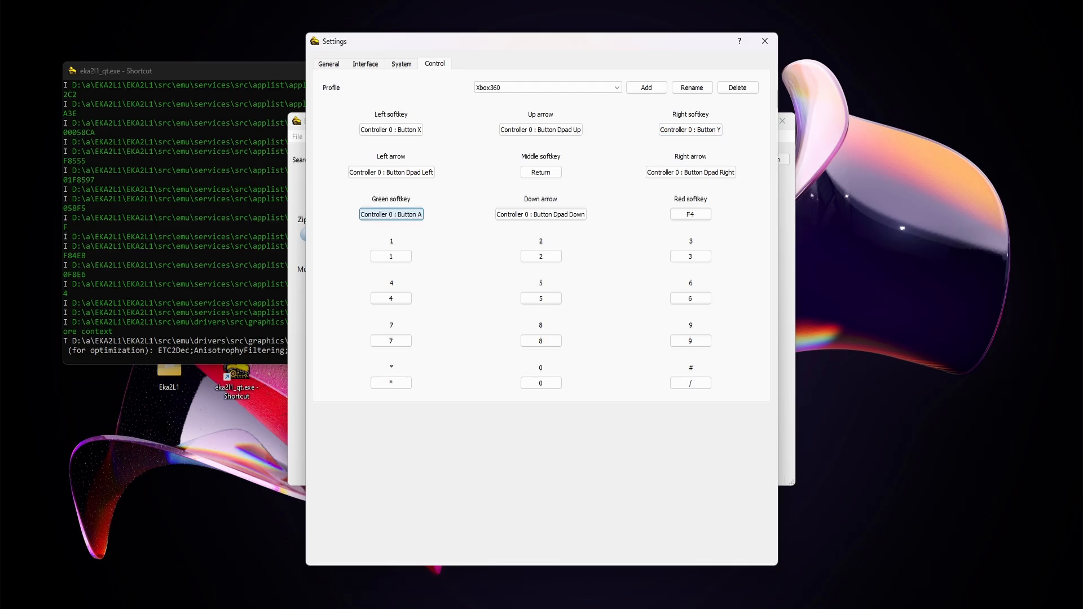
{"action": "left_click", "coordinate": [689, 214]}
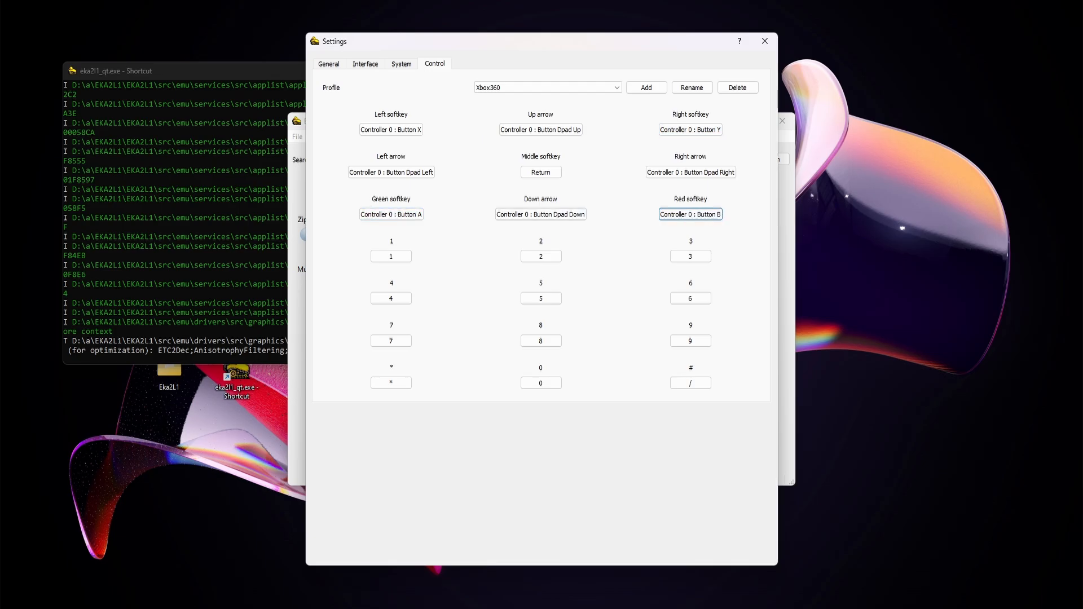
Step: Remap the middle softkey field
{"action": "left_click", "coordinate": [541, 172]}
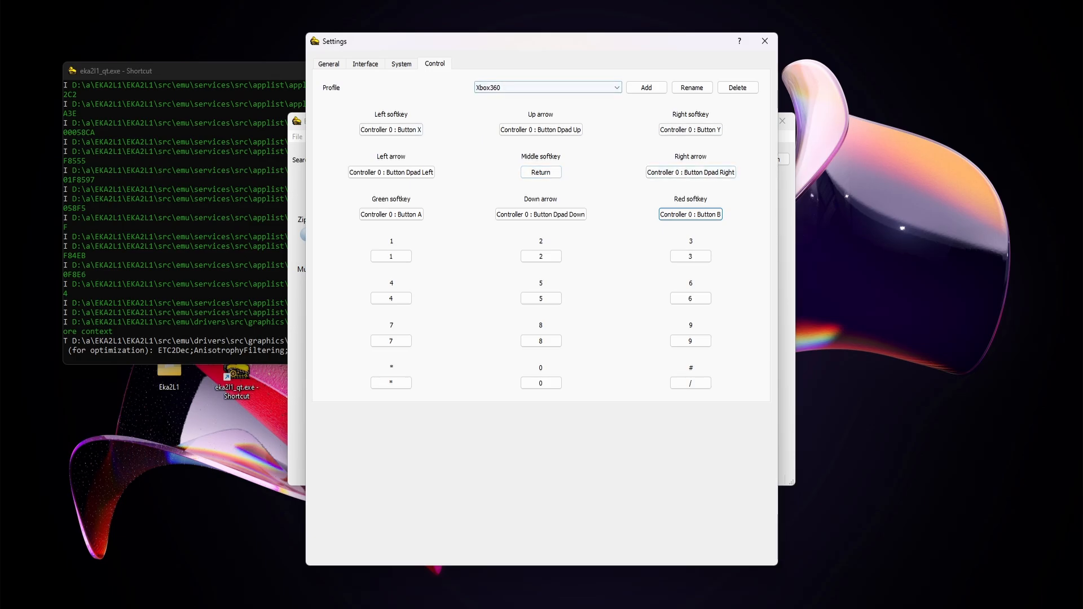
{"action": "left_click", "coordinate": [541, 172]}
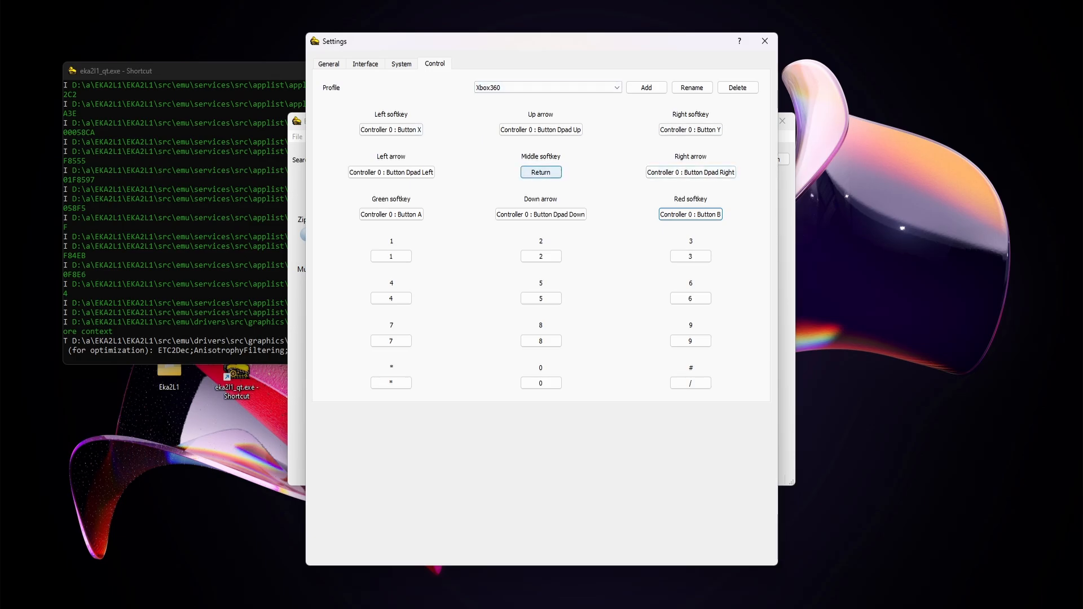
{"action": "left_click", "coordinate": [540, 172]}
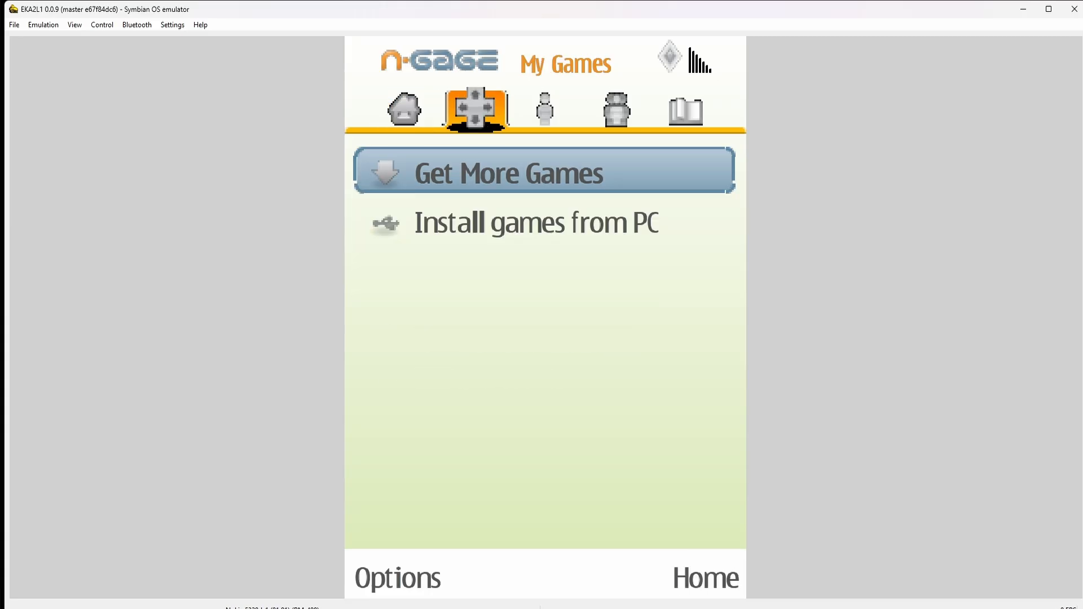
Step: Select 'Install games from PC' in My Games to show its description
{"action": "left_click", "coordinate": [536, 222]}
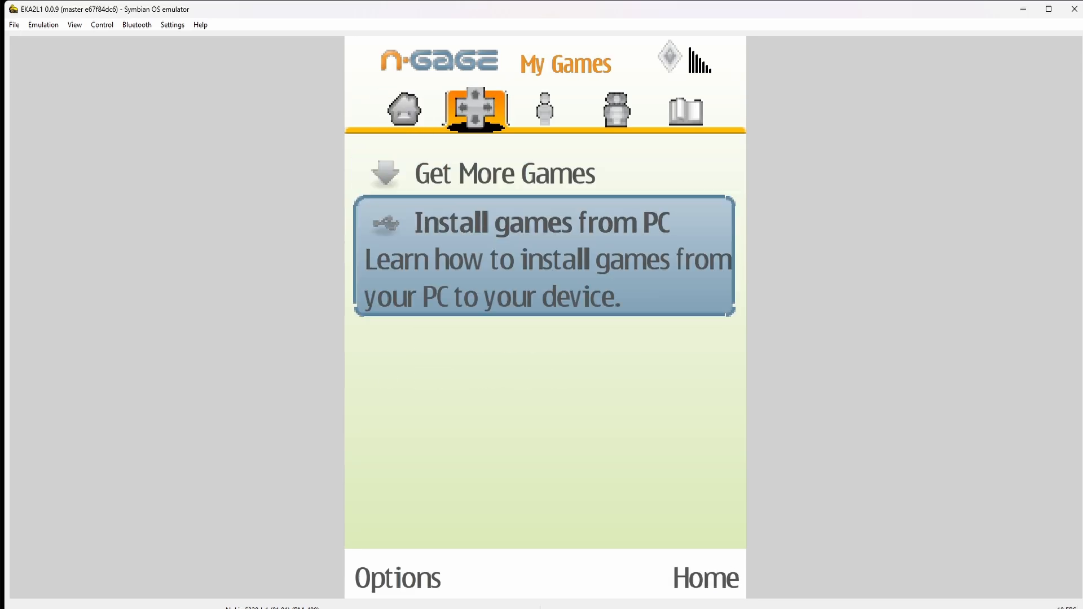
{"action": "left_click", "coordinate": [545, 258]}
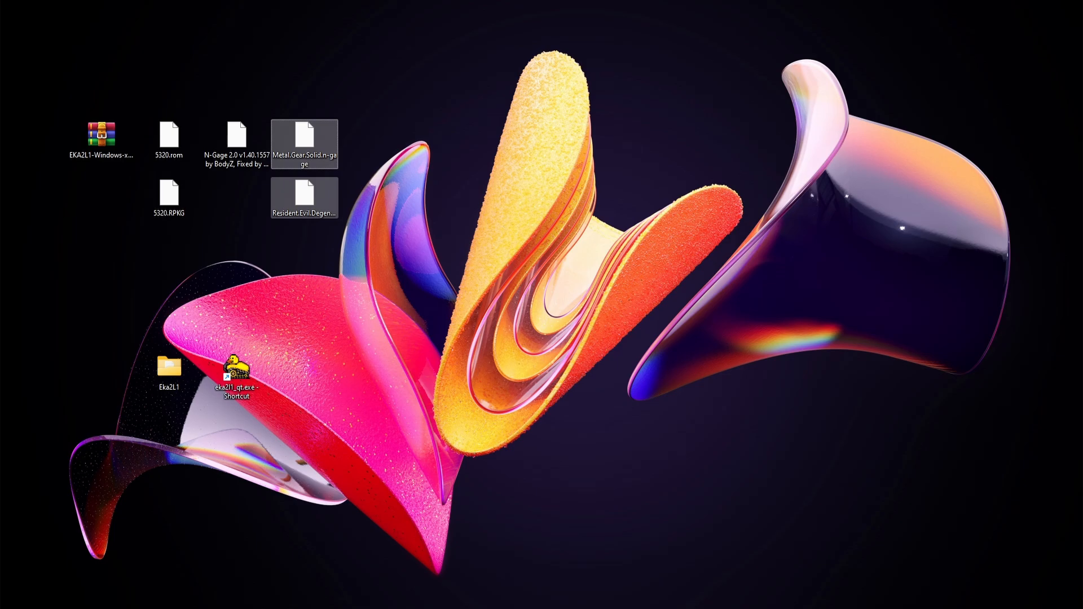
{"action": "mouse_move", "coordinate": [238, 365]}
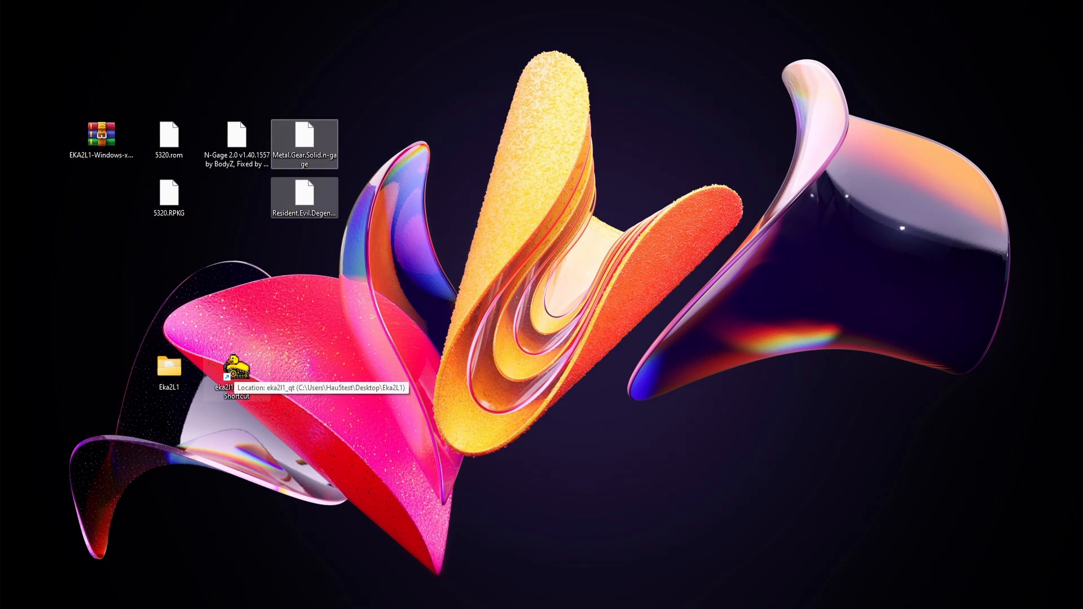
Step: Place both .n-gage files into Eka2L1\data\drives\e\n-gage and relaunch the emulator
{"action": "double_click", "coordinate": [168, 366]}
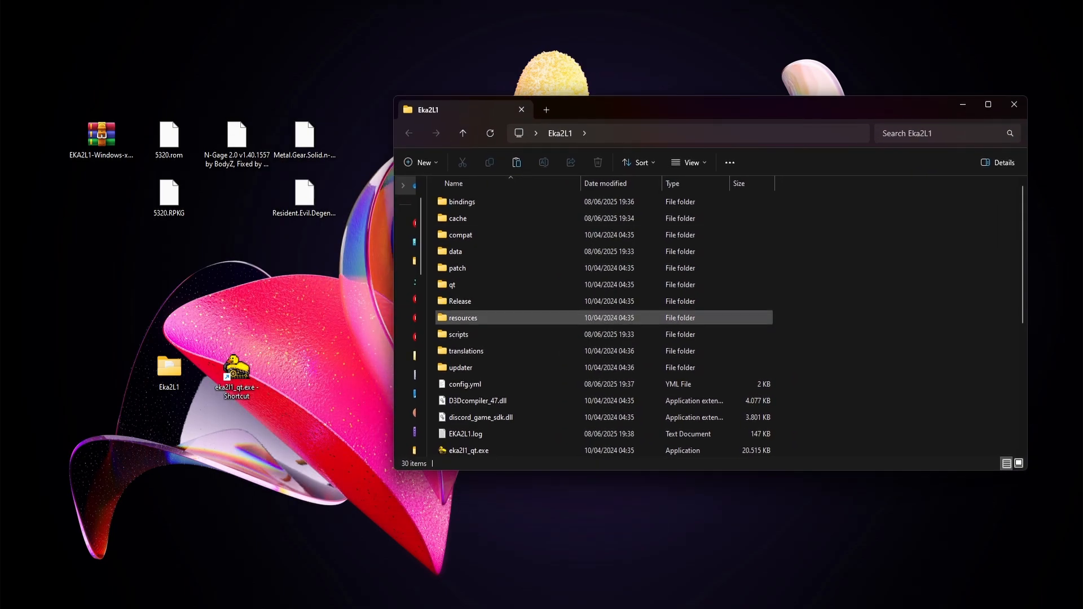
{"action": "double_click", "coordinate": [456, 251]}
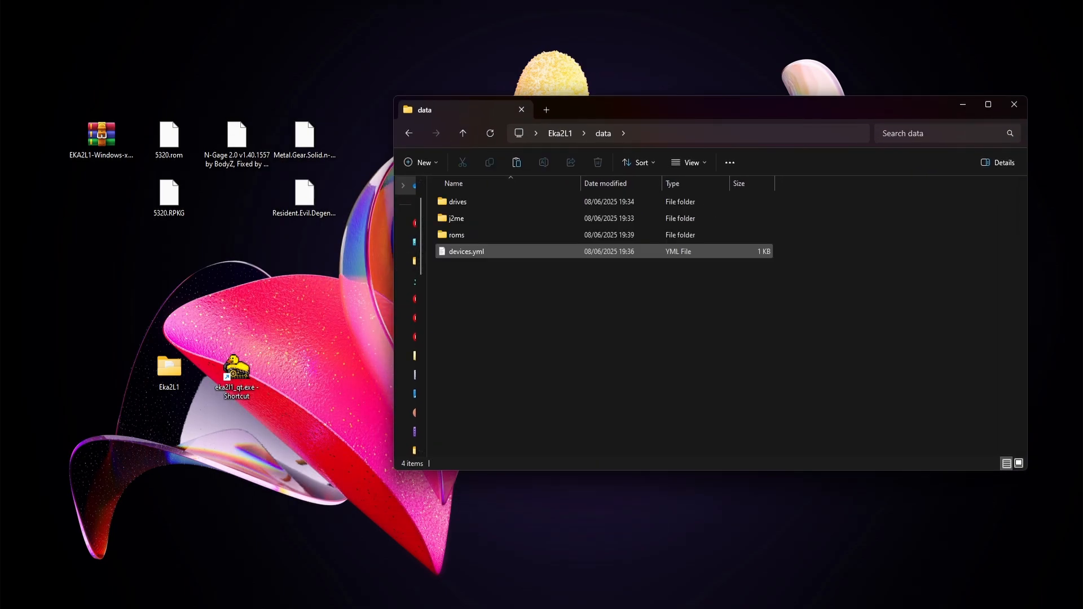
{"action": "double_click", "coordinate": [458, 201]}
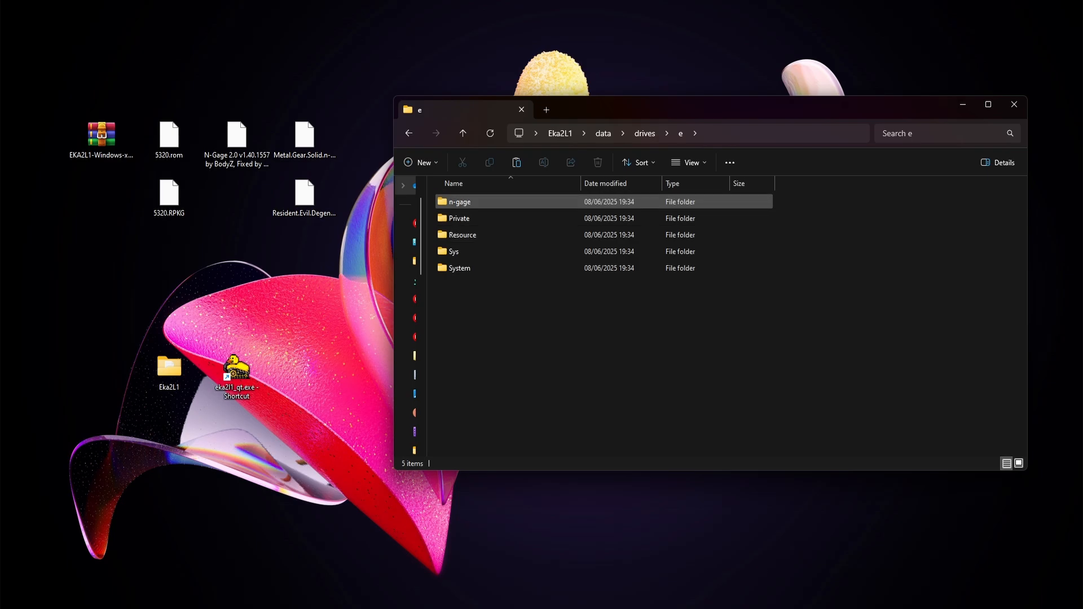
{"action": "mouse_move", "coordinate": [460, 219]}
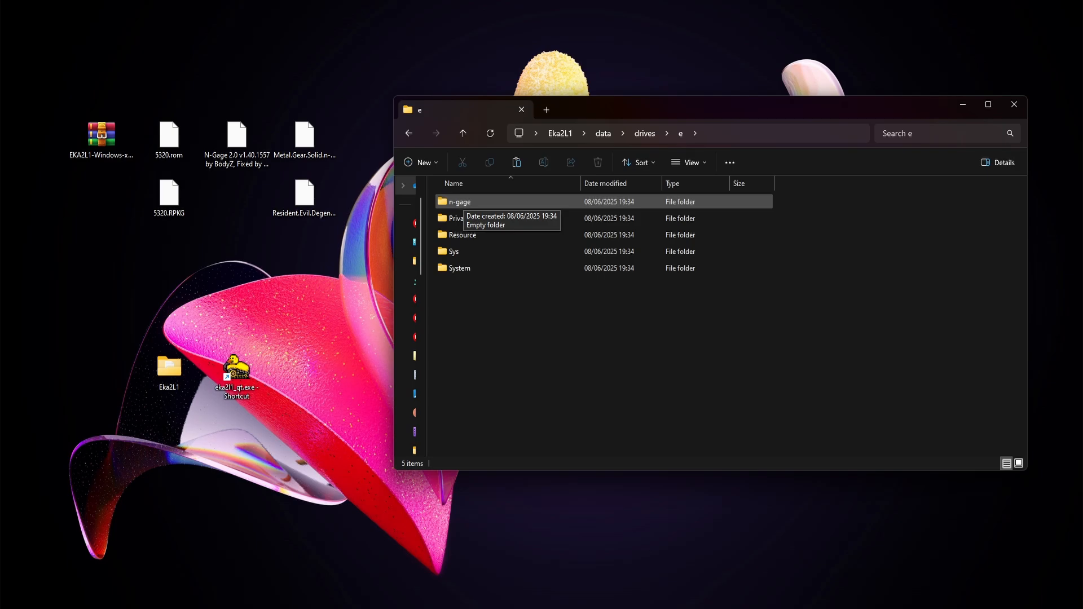
{"action": "double_click", "coordinate": [458, 201]}
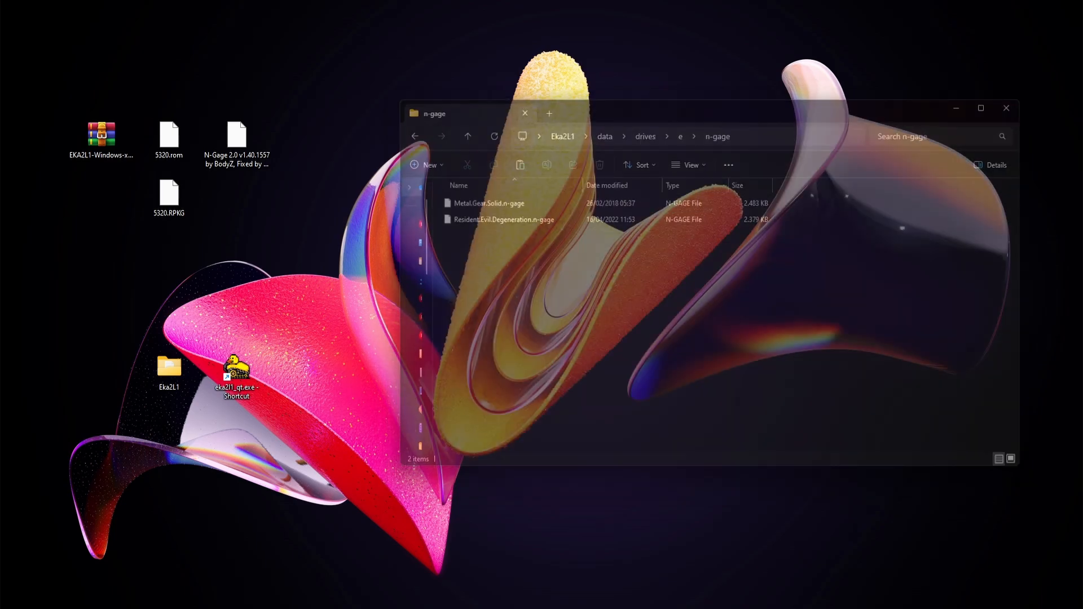
{"action": "double_click", "coordinate": [236, 367]}
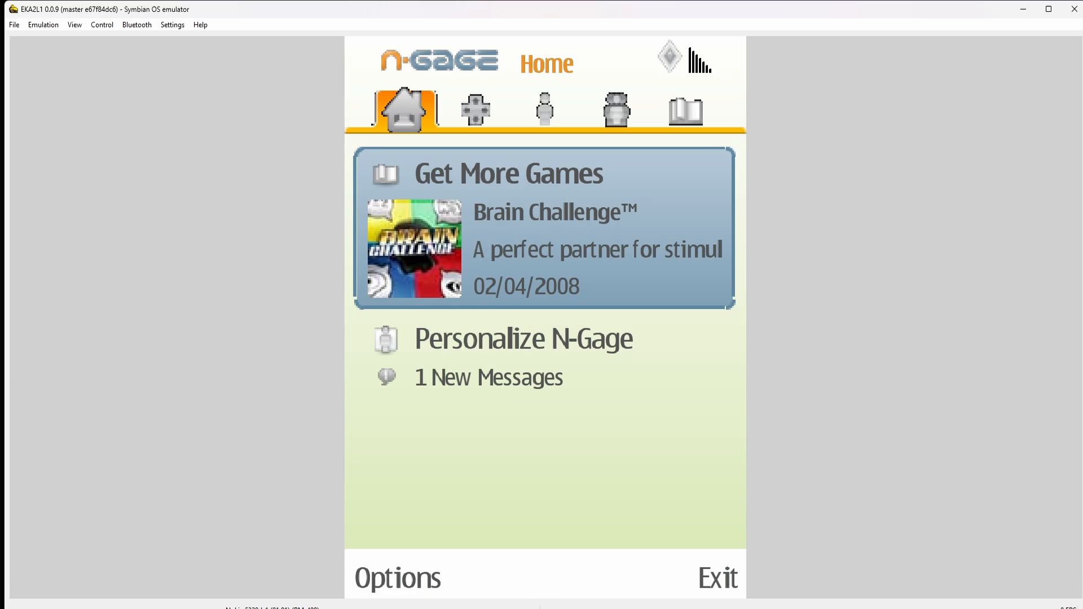
Step: Switch to the My Games tab and launch Metal Gear Solid Mobile
{"action": "left_click", "coordinate": [474, 110]}
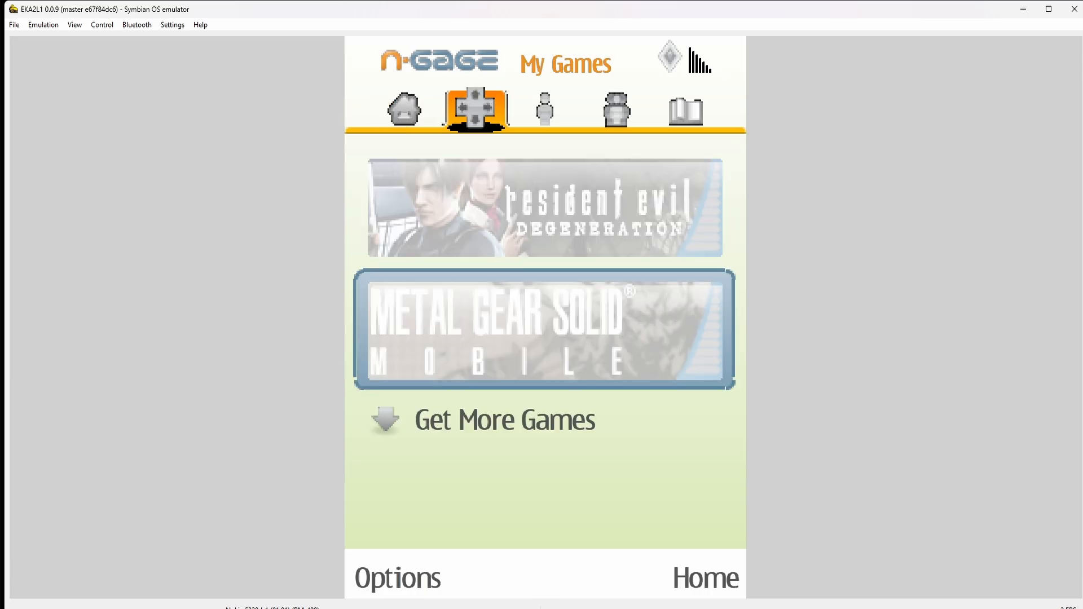
{"action": "left_click", "coordinate": [546, 330]}
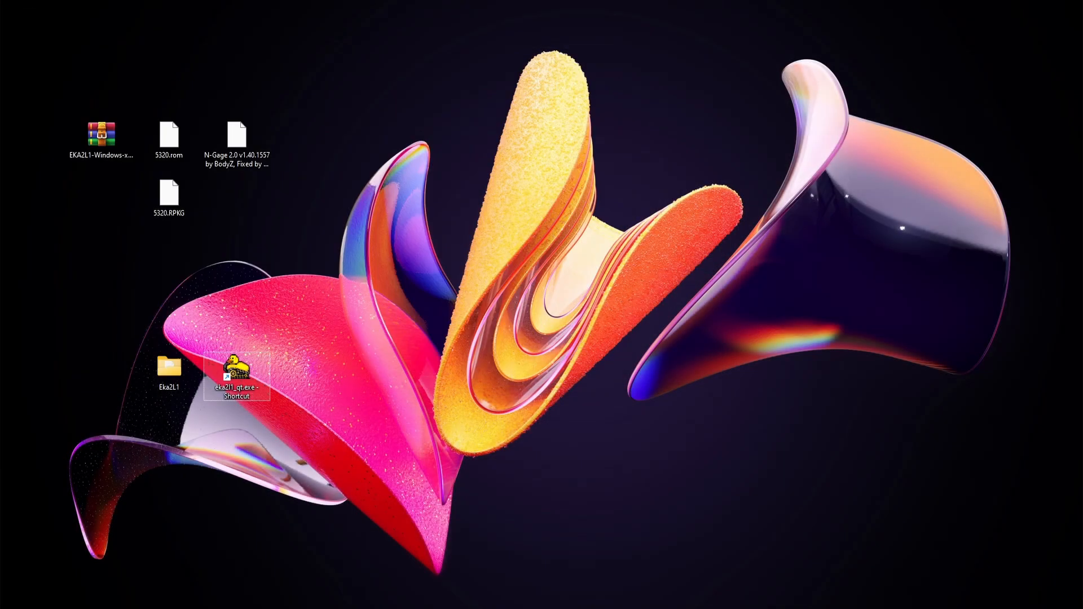
Step: Relaunch EKA2L1 and start Metal Gear Solid Mobile from N-Gage My Games
{"action": "double_click", "coordinate": [236, 365]}
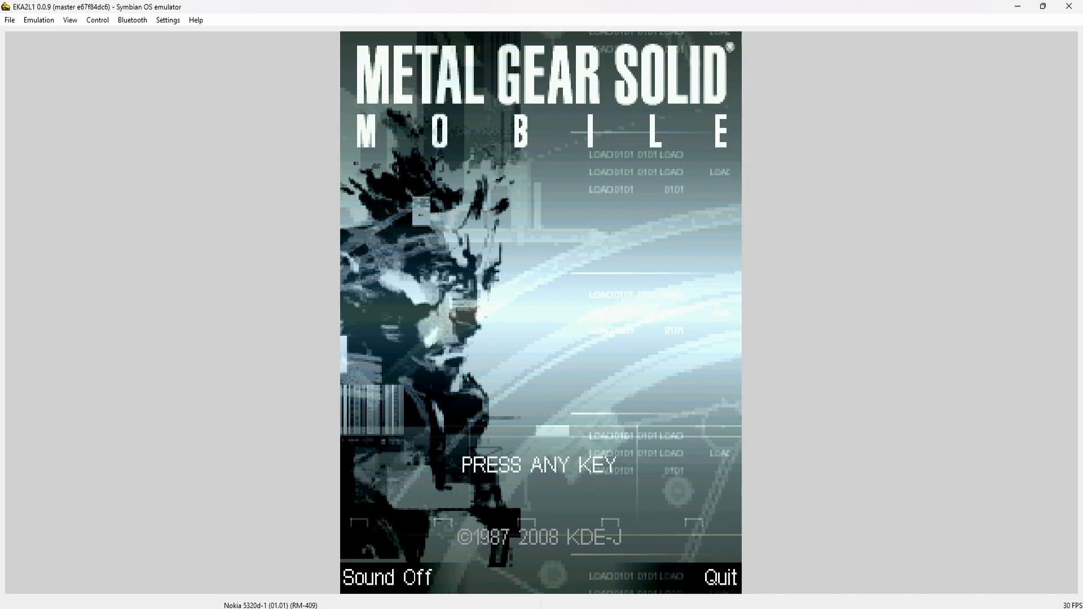
Step: Toggle the game's sound off and back on so sound ends up on
{"action": "left_click", "coordinate": [386, 578]}
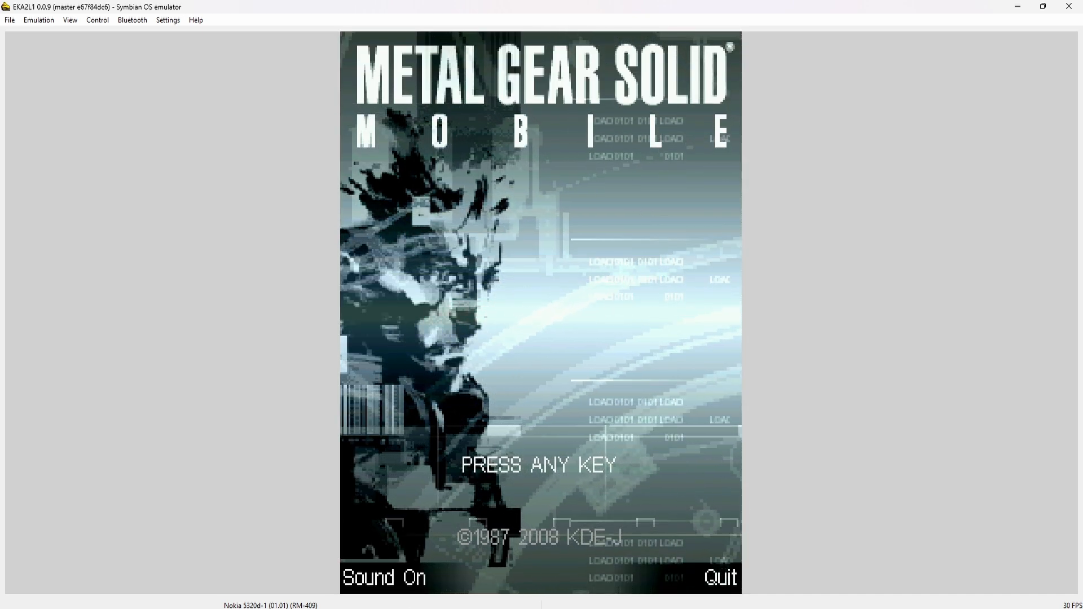
{"action": "left_click", "coordinate": [383, 578]}
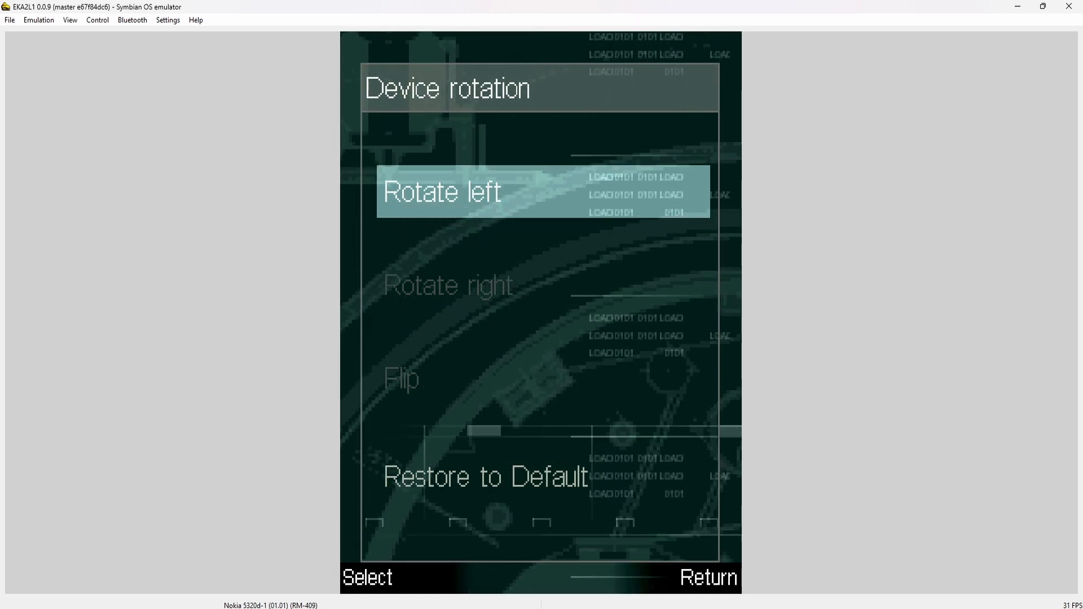
Step: Rotate the emulated screen 90 degrees via View > Rotate screen
{"action": "left_click", "coordinate": [69, 19]}
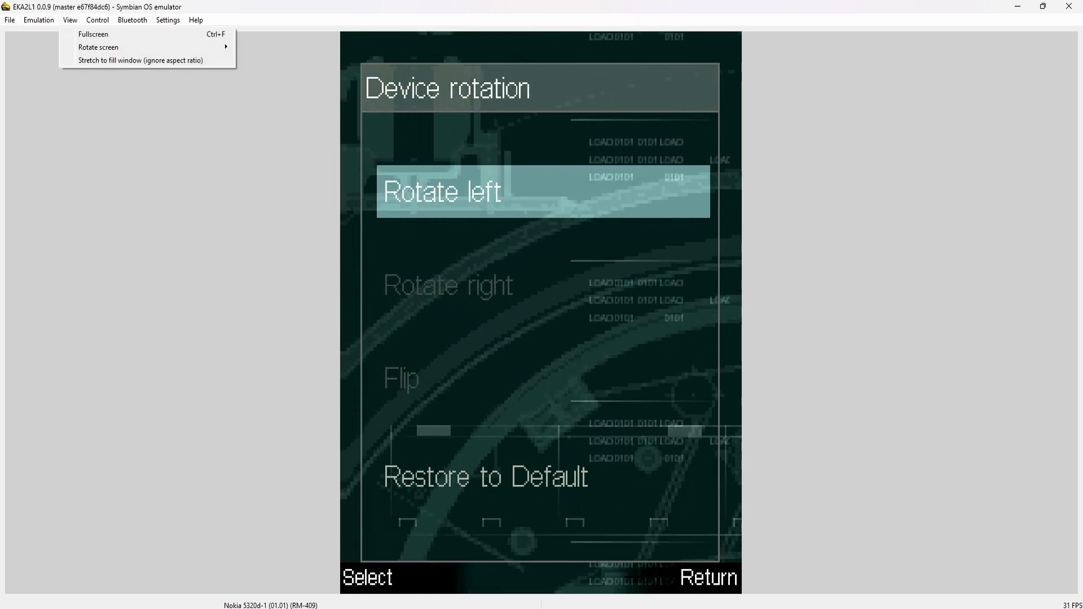
{"action": "left_click", "coordinate": [98, 46]}
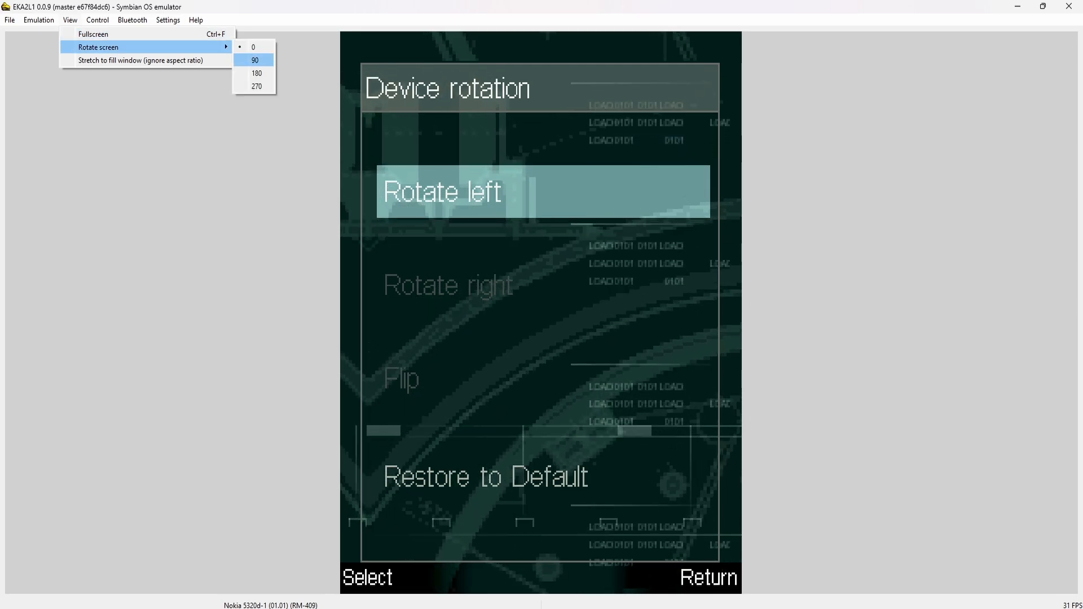
{"action": "left_click", "coordinate": [255, 60]}
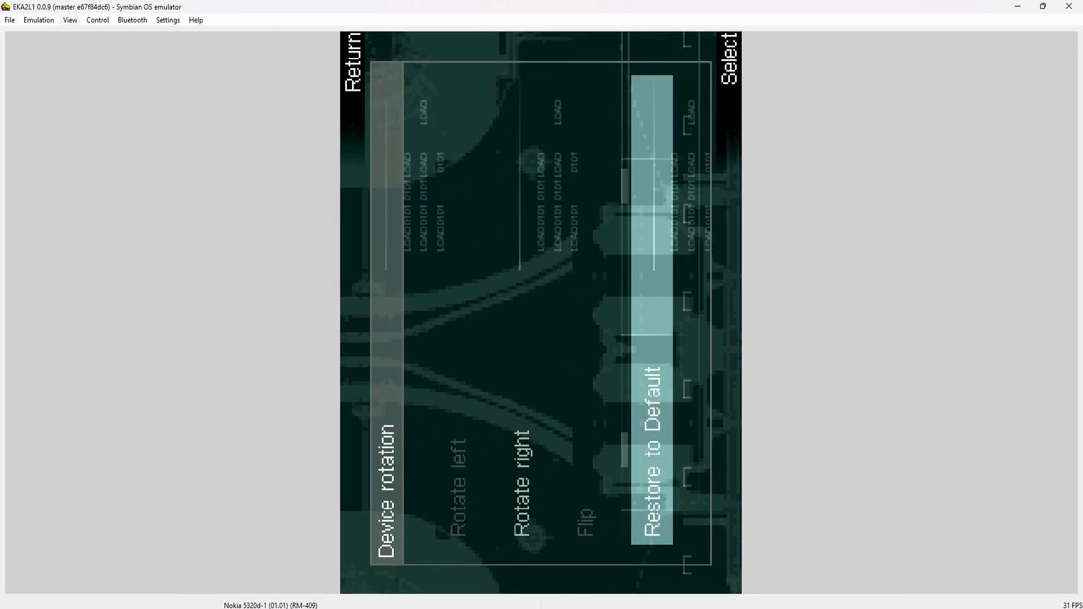
Step: Choose Rotate right in the game's Device rotation menu and return to the Main Menu
{"action": "left_click", "coordinate": [69, 19]}
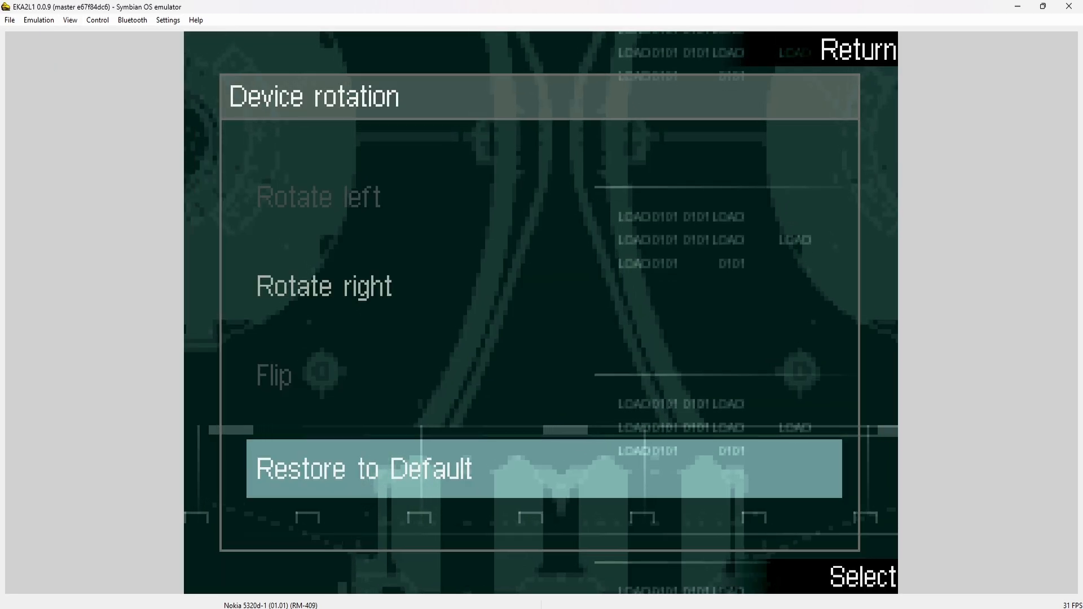
{"action": "left_click", "coordinate": [69, 19]}
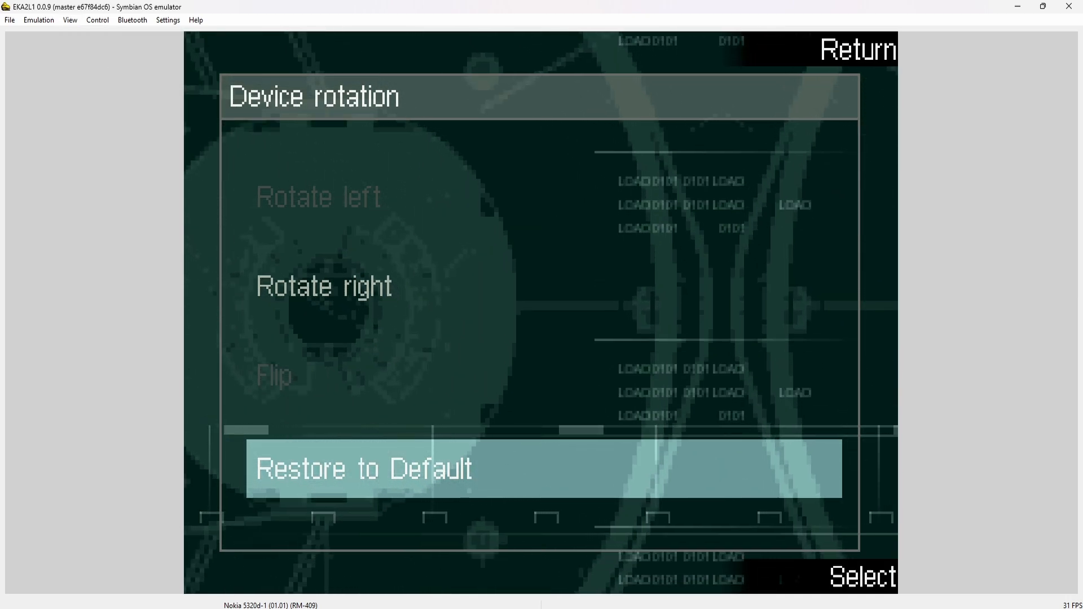
{"action": "left_click", "coordinate": [856, 50]}
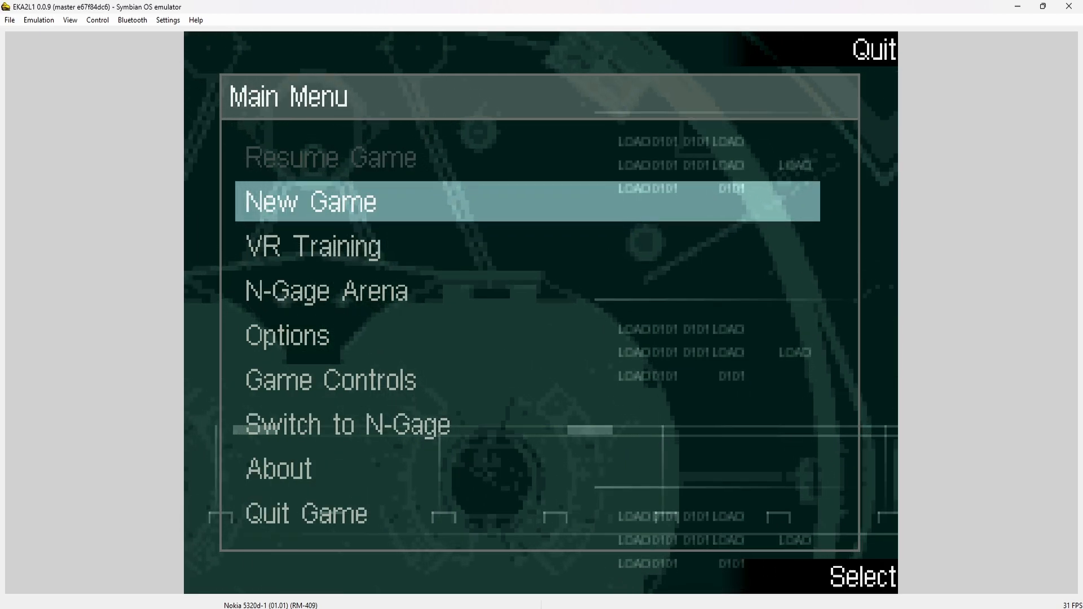
Step: Start a New Game of Metal Gear Solid Mobile and play it
{"action": "left_click", "coordinate": [310, 201]}
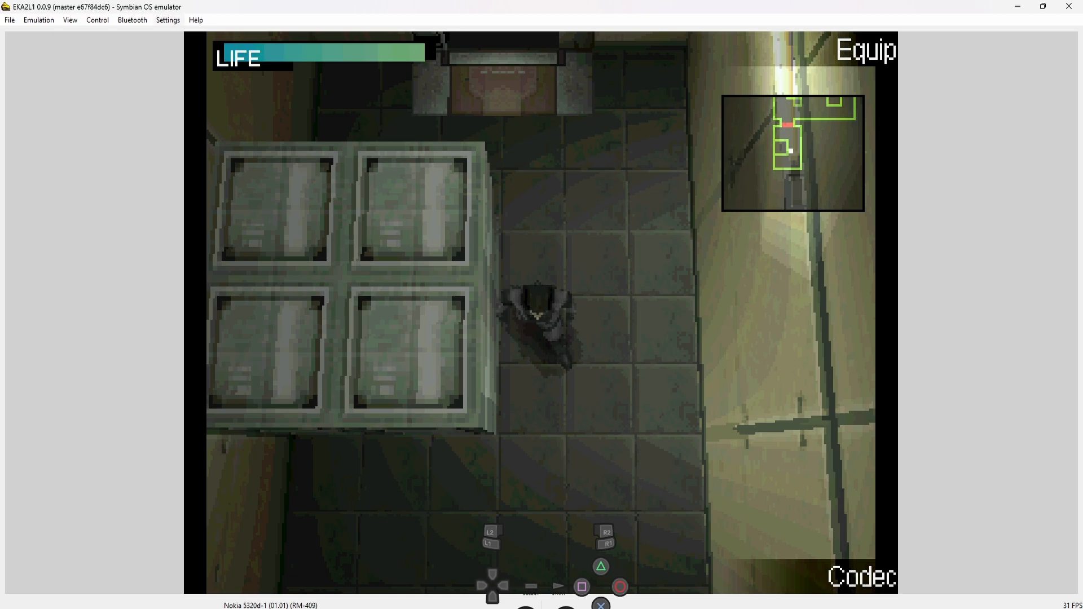
{"action": "left_click", "coordinate": [96, 20]}
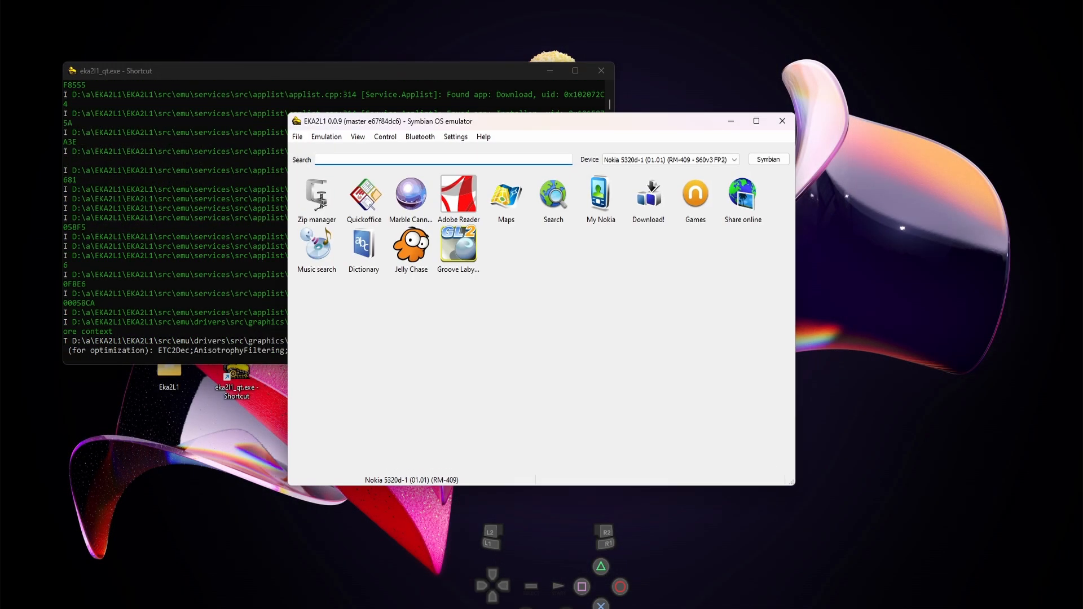
Step: Remap arrows to opposite d-pad directions: Left→Right, Right→Left, Up→Down, Down→Up
{"action": "left_click", "coordinate": [454, 136]}
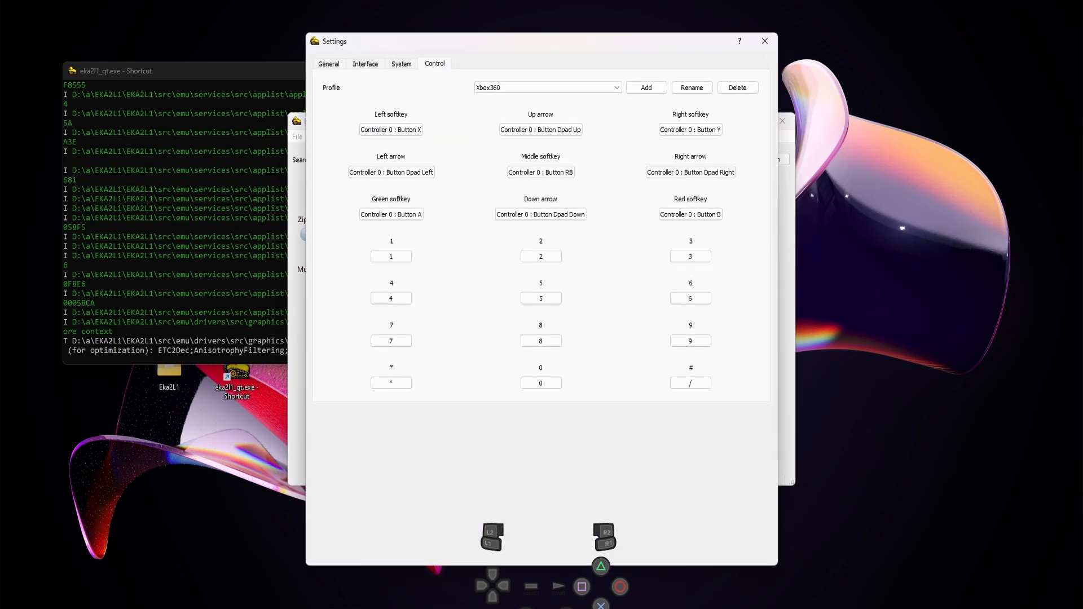
{"action": "left_click", "coordinate": [390, 172]}
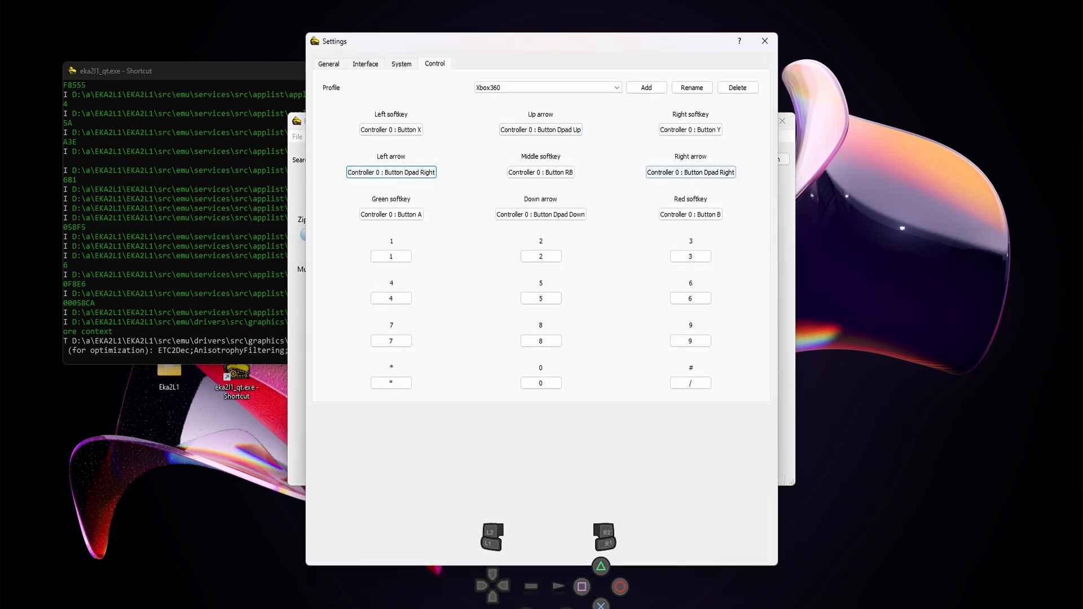
{"action": "left_click", "coordinate": [689, 172]}
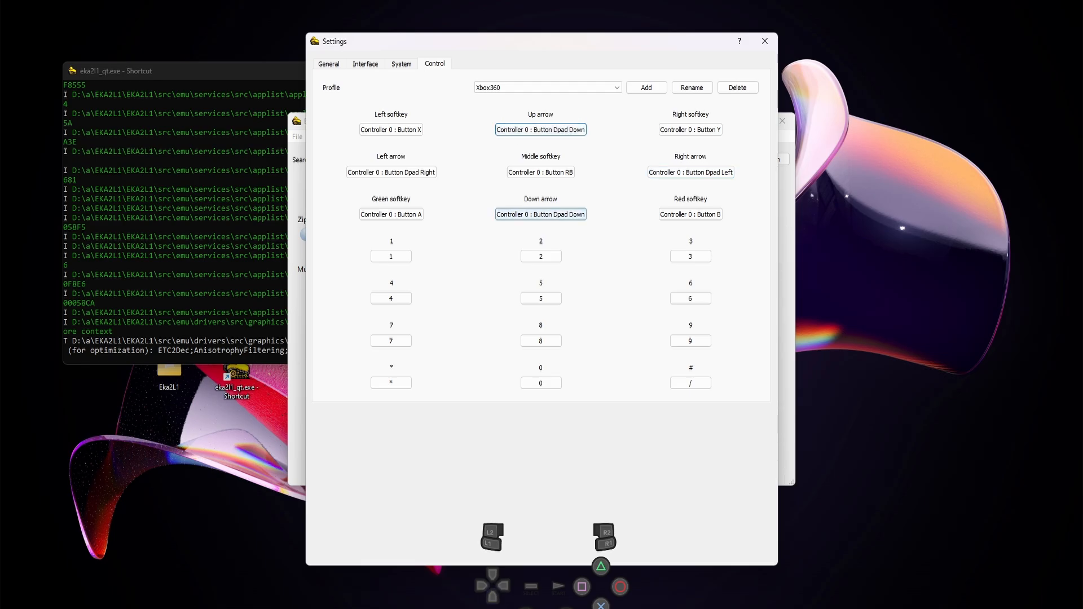
{"action": "left_click", "coordinate": [541, 215]}
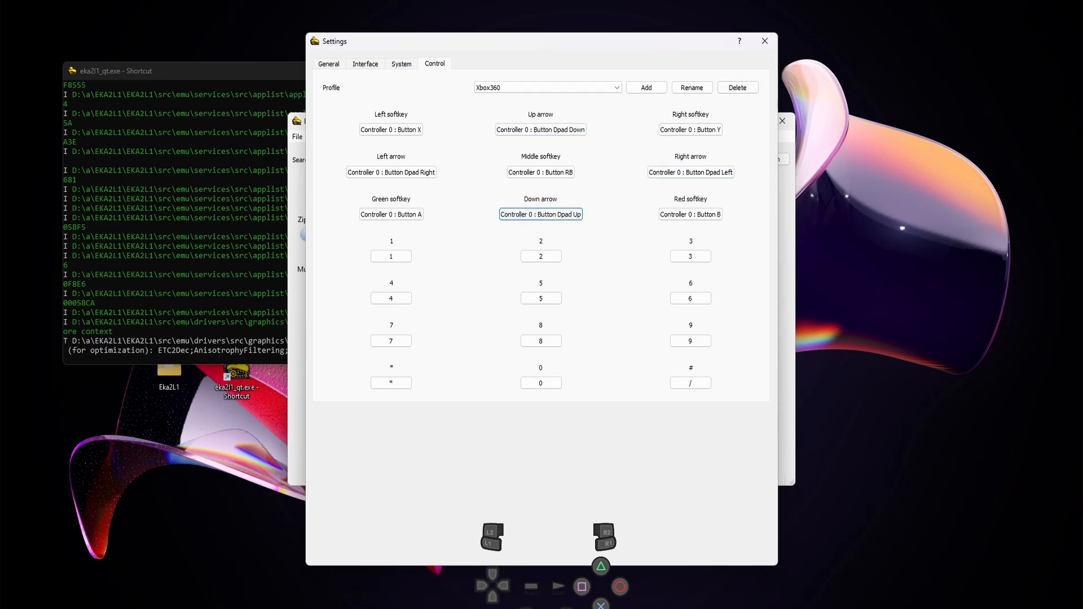
{"action": "left_click", "coordinate": [764, 40]}
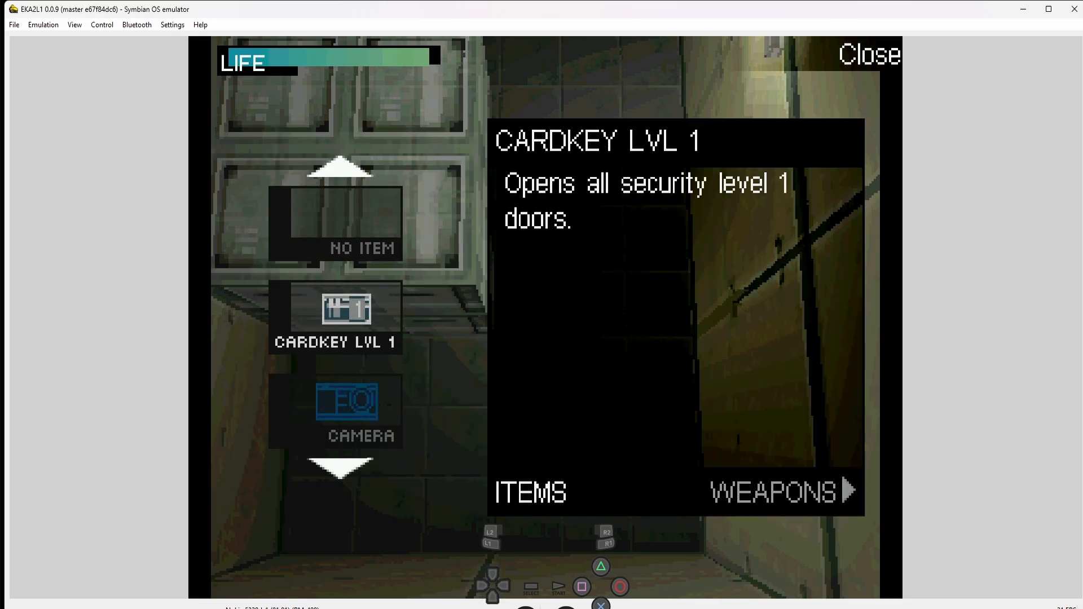
{"action": "left_click", "coordinate": [868, 55]}
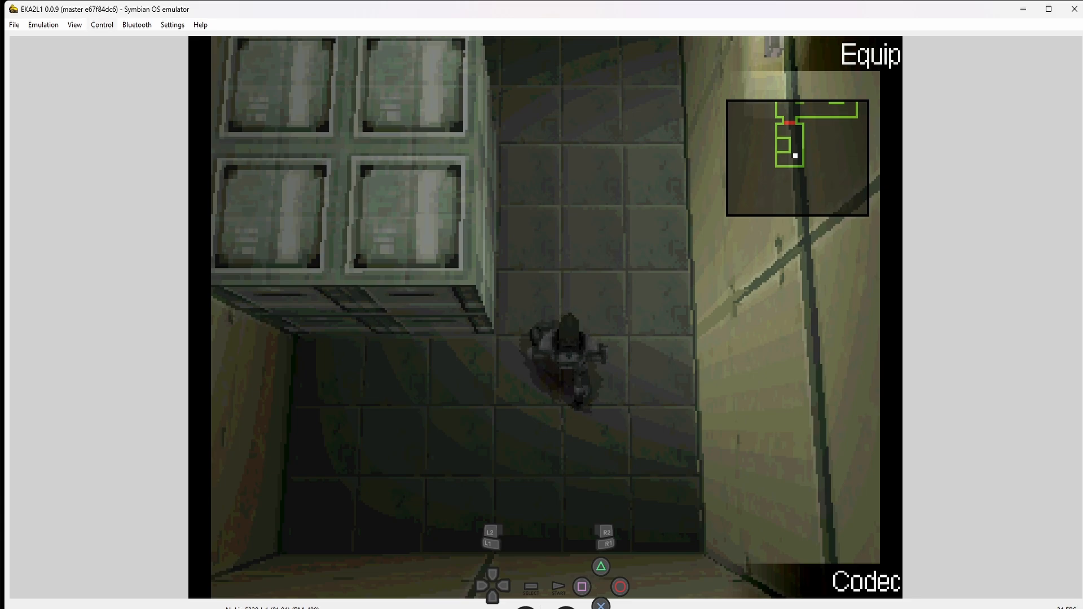
Step: Map the 0 key to RT and the middle softkey to X
{"action": "left_click", "coordinate": [172, 25]}
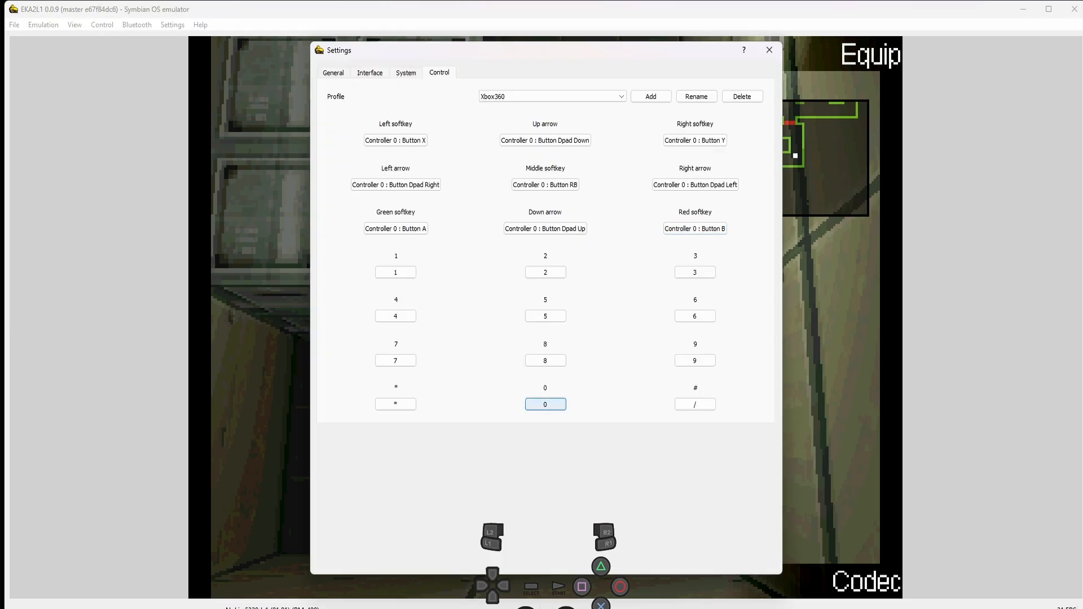
{"action": "left_click", "coordinate": [544, 404]}
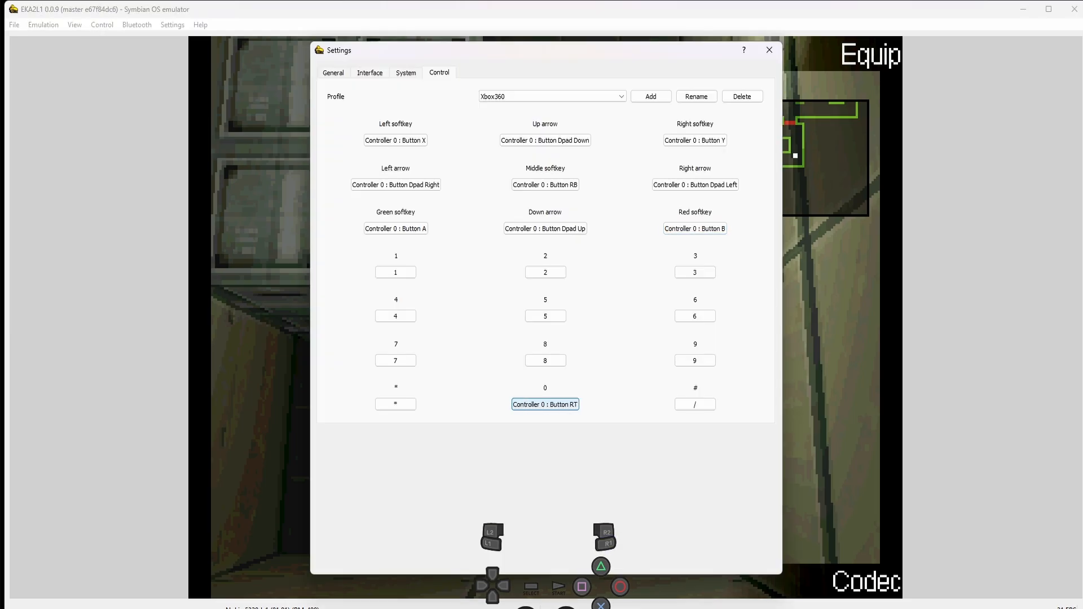
{"action": "left_click", "coordinate": [545, 184]}
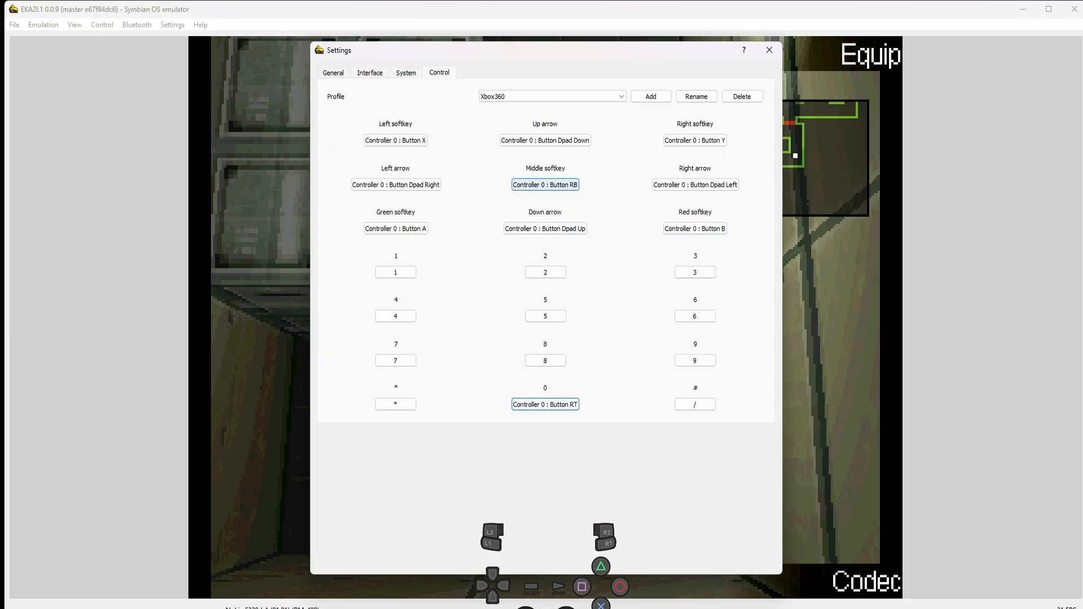
{"action": "left_click", "coordinate": [545, 184]}
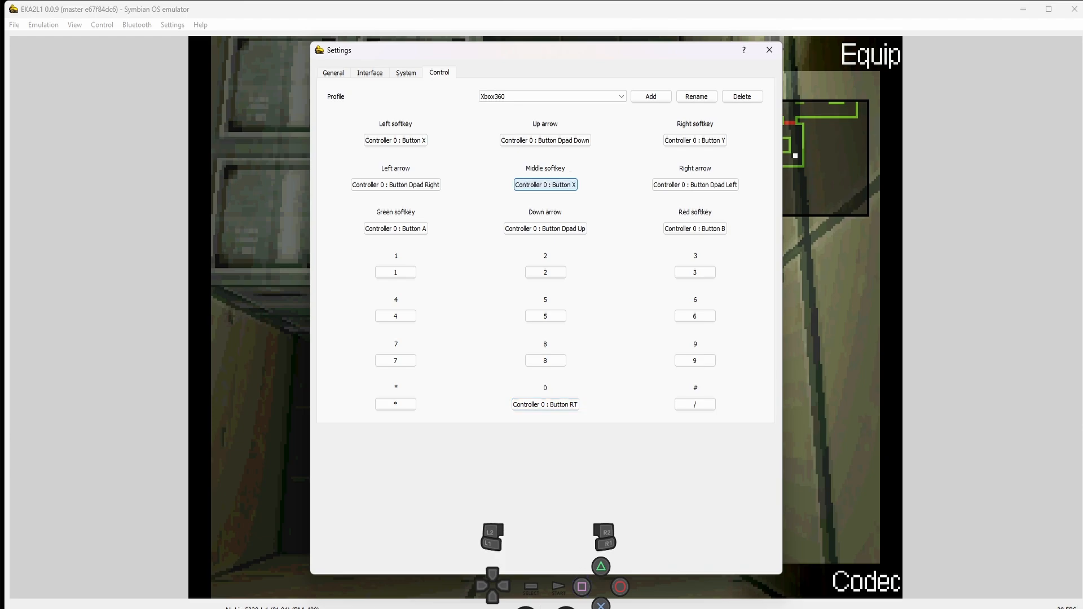
Step: Map the left softkey to Back and the right softkey to right trigger, then close Settings
{"action": "left_click", "coordinate": [395, 140]}
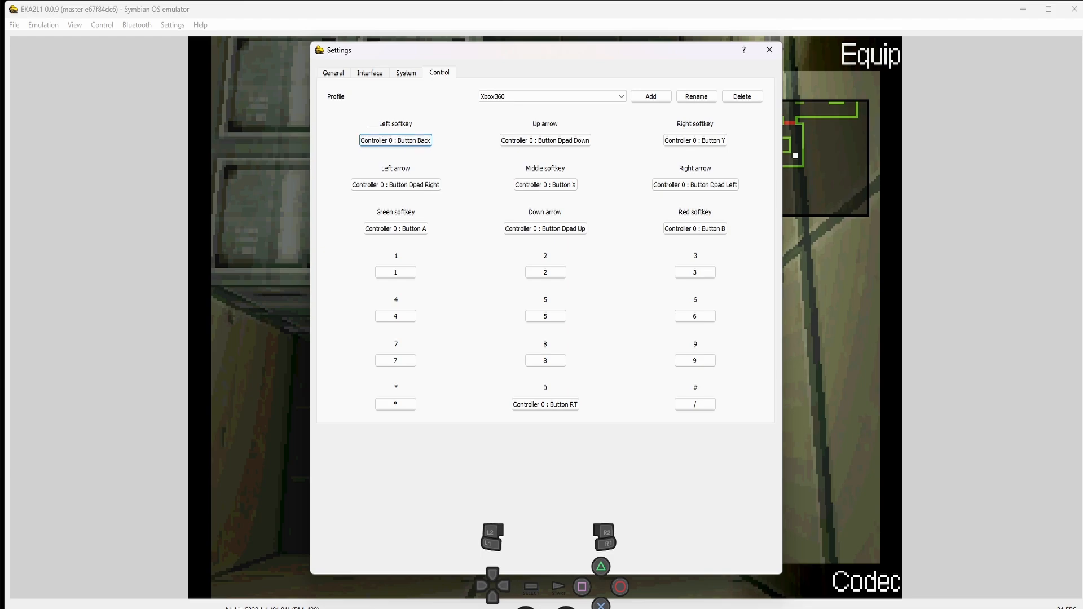
{"action": "left_click", "coordinate": [695, 141]}
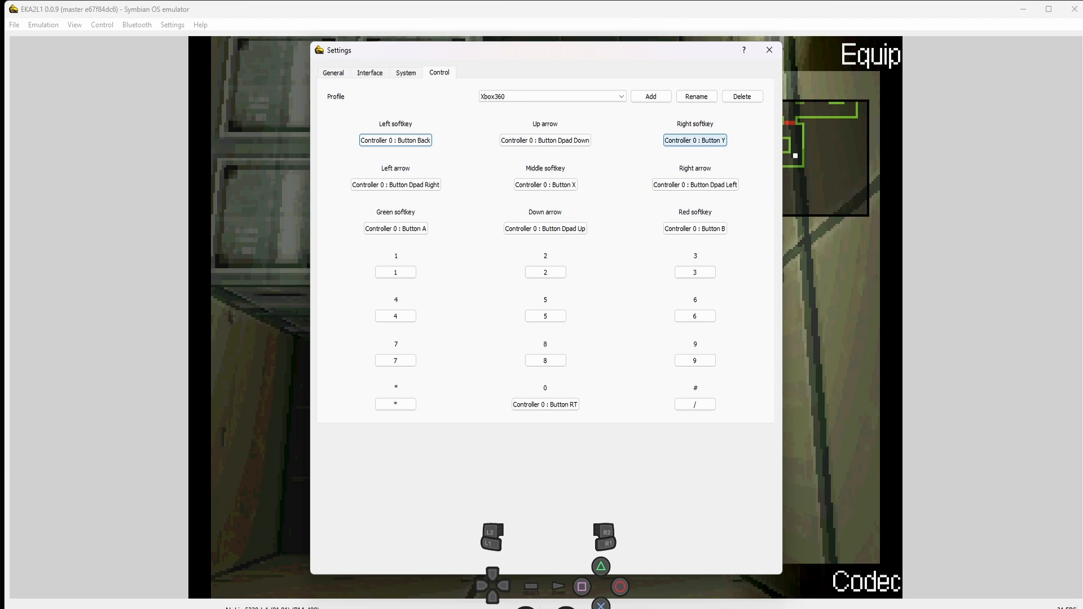
{"action": "left_click", "coordinate": [695, 141]}
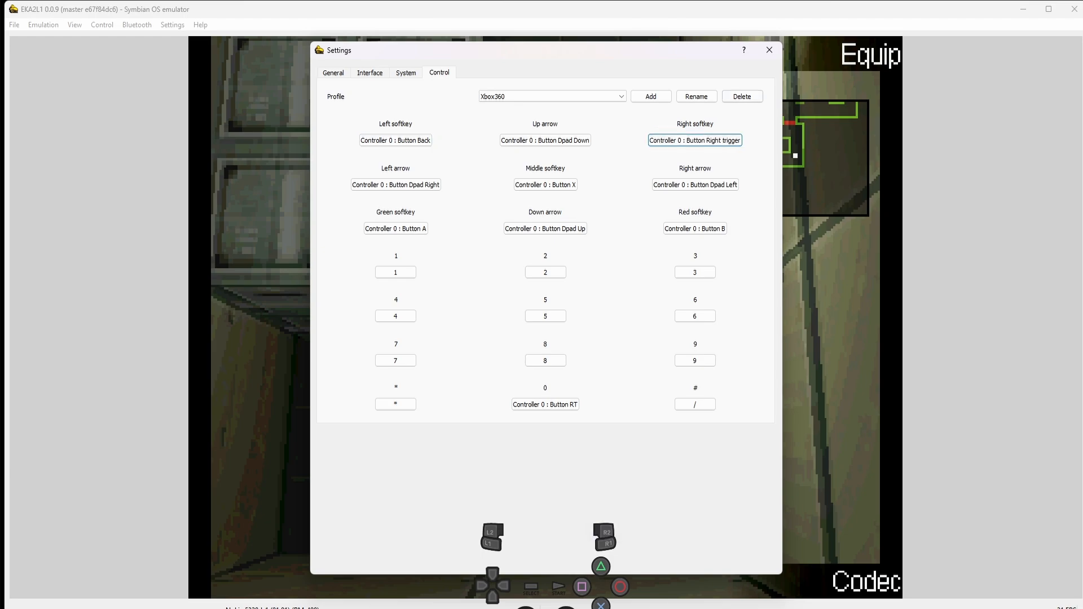
{"action": "left_click", "coordinate": [768, 49]}
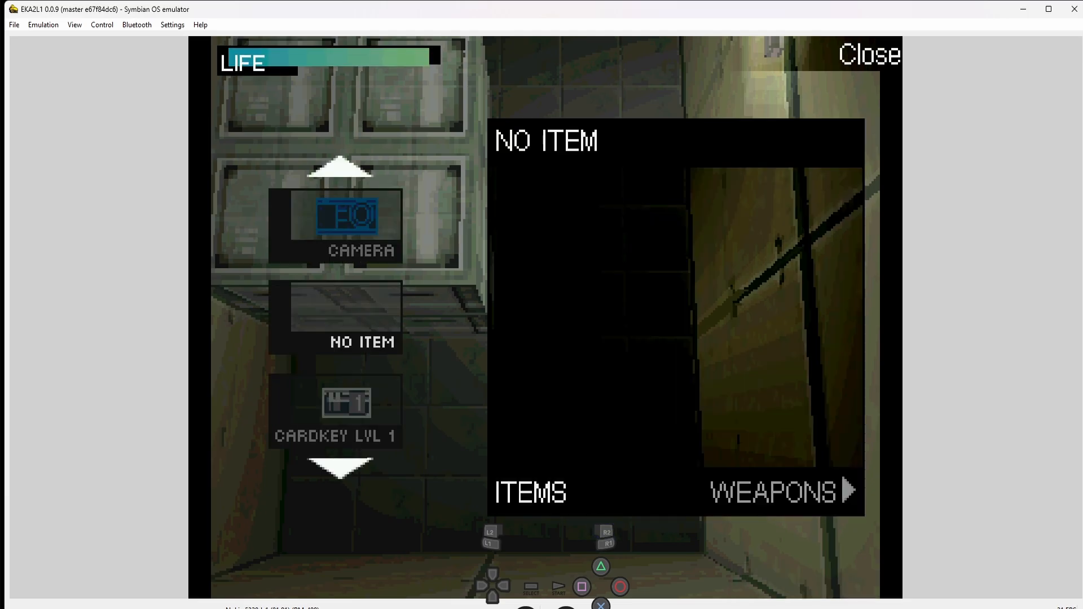
{"action": "left_click", "coordinate": [492, 586]}
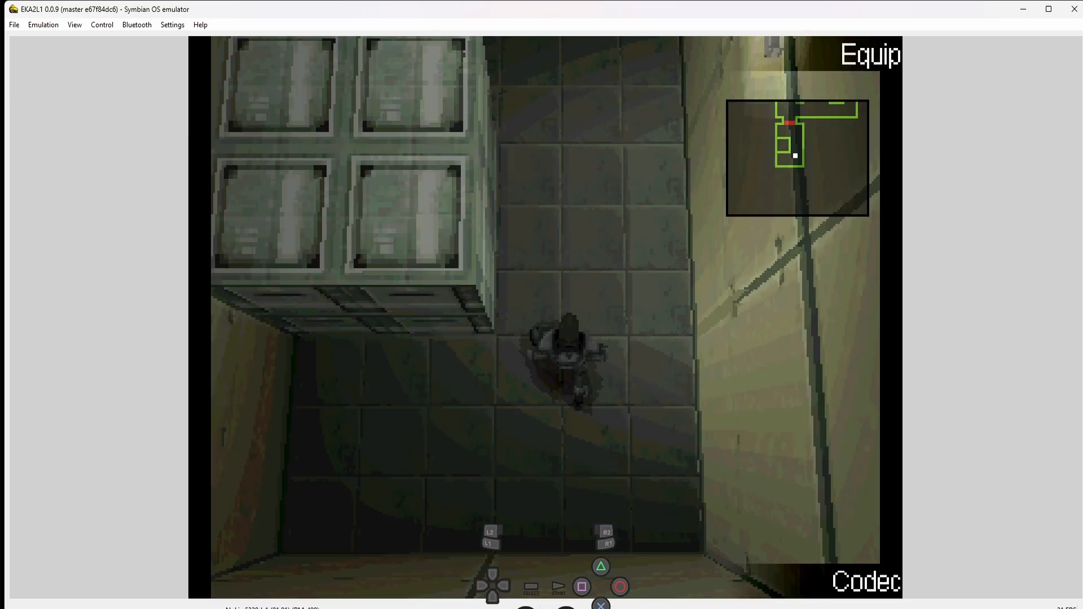
Step: Bind the right softkey to the Start button, then close Settings to resume gameplay
{"action": "left_click", "coordinate": [172, 24]}
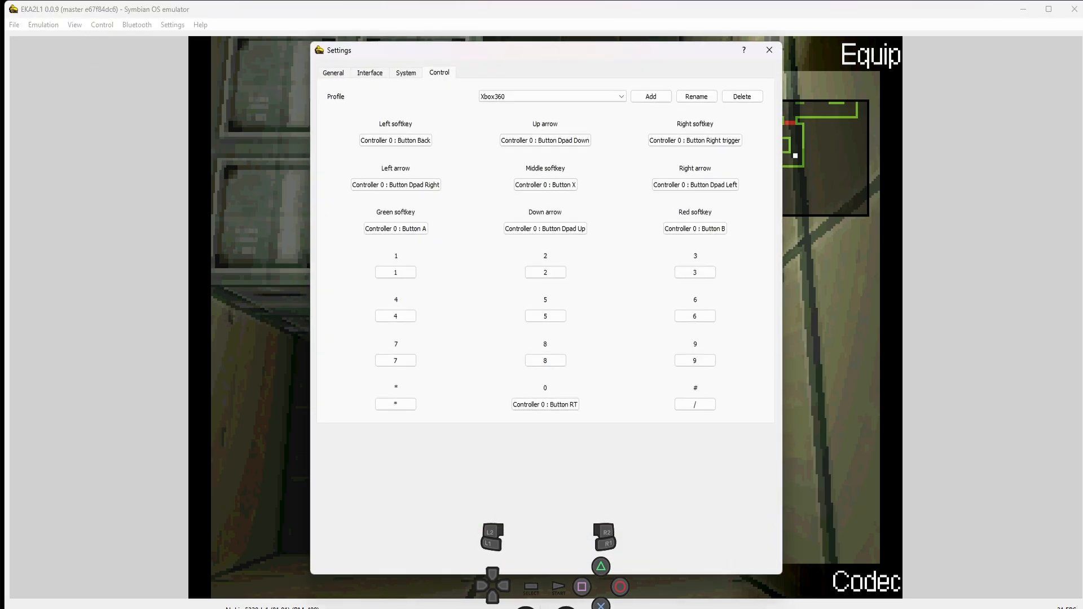
{"action": "left_click", "coordinate": [694, 141]}
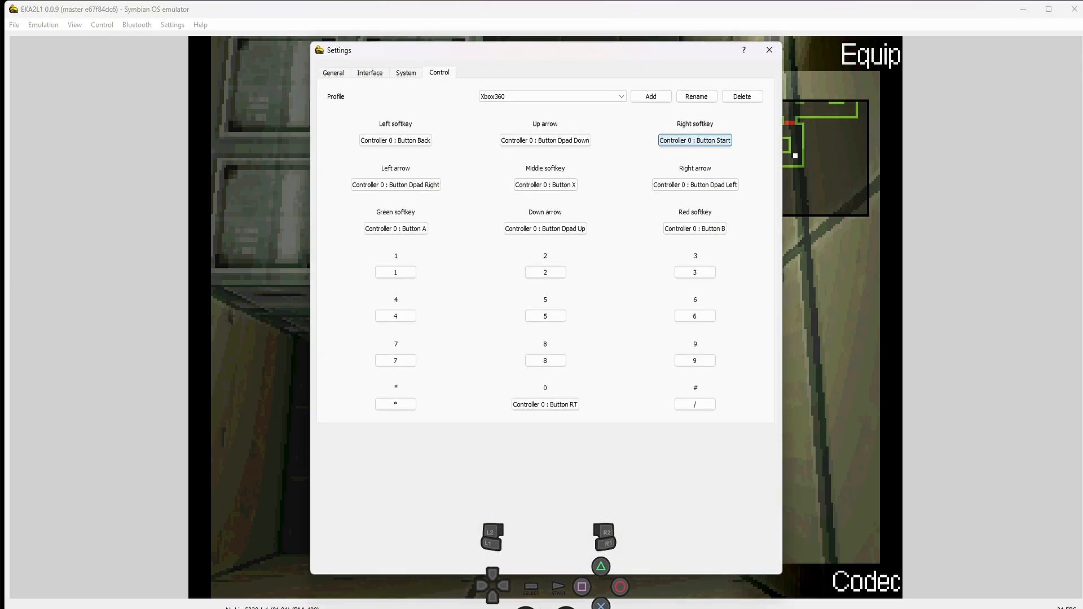
{"action": "left_click", "coordinate": [544, 185]}
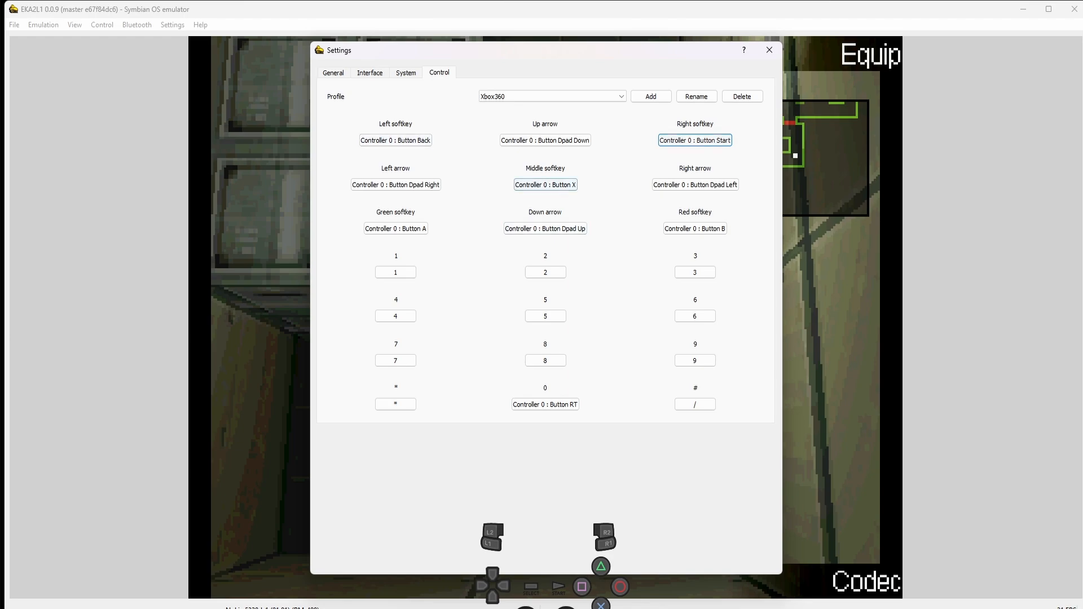
{"action": "left_click", "coordinate": [545, 185]}
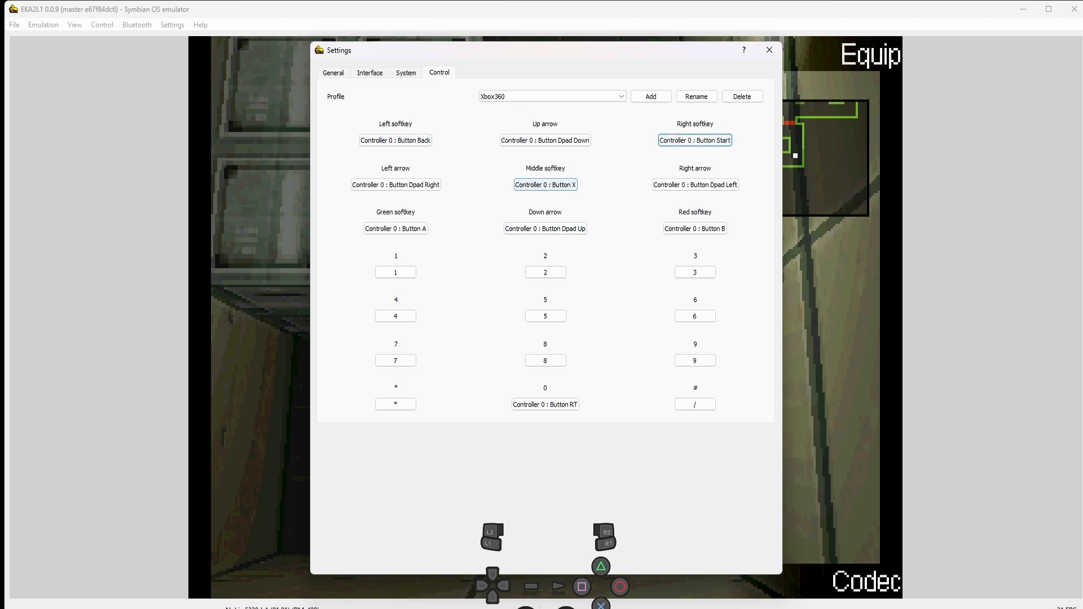
{"action": "left_click", "coordinate": [395, 140]}
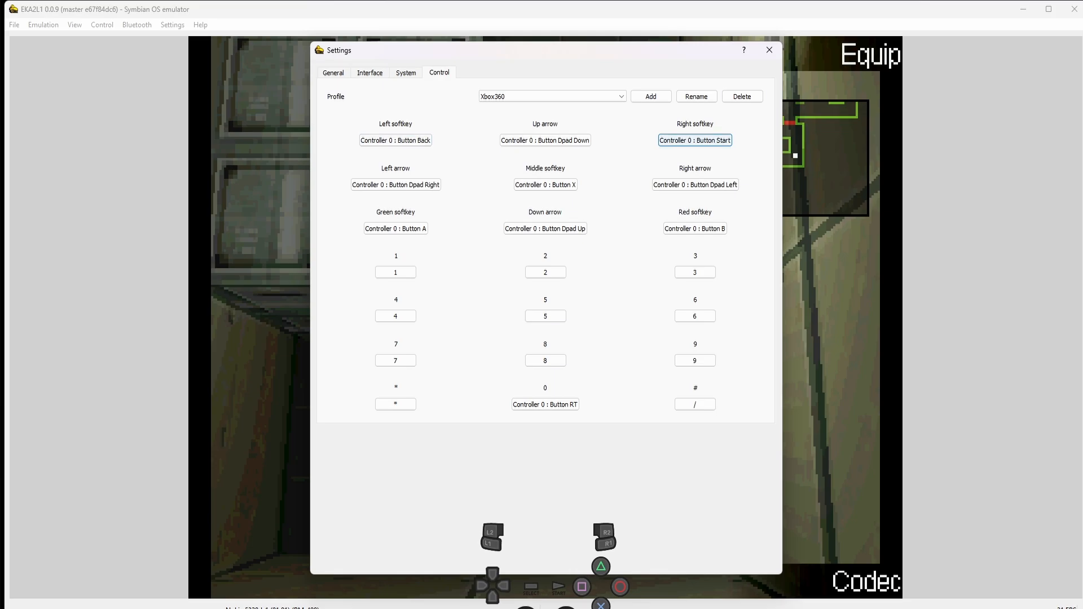
{"action": "left_click", "coordinate": [769, 50]}
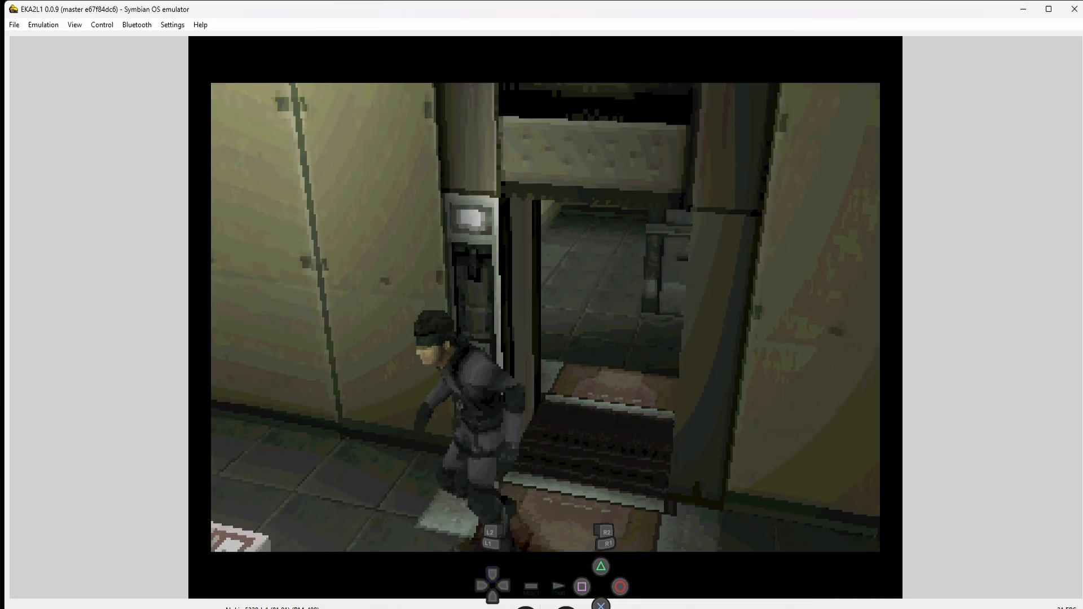